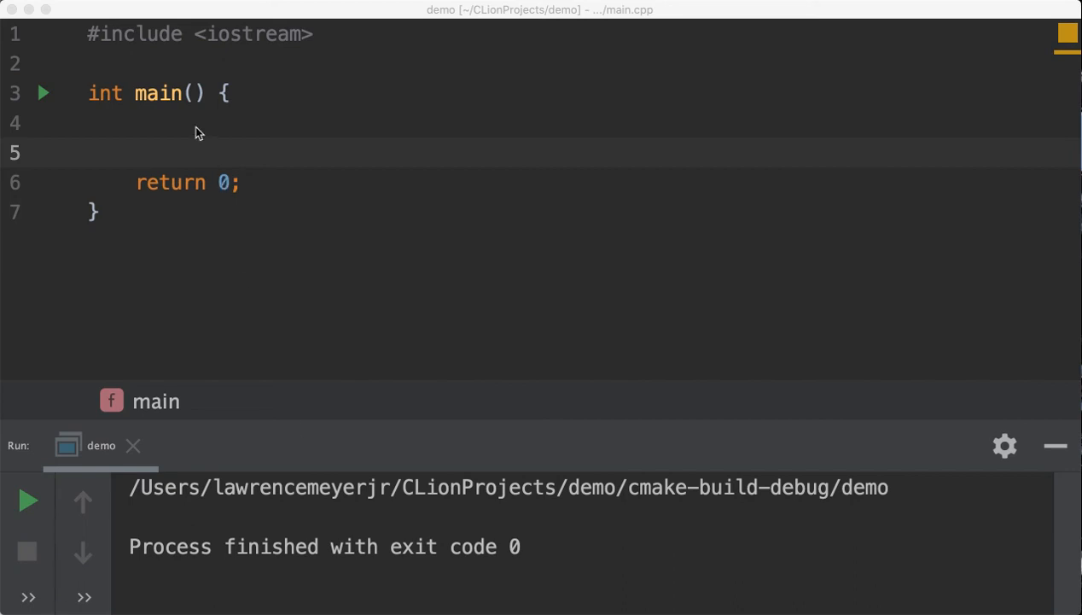
mouse_move(275, 129)
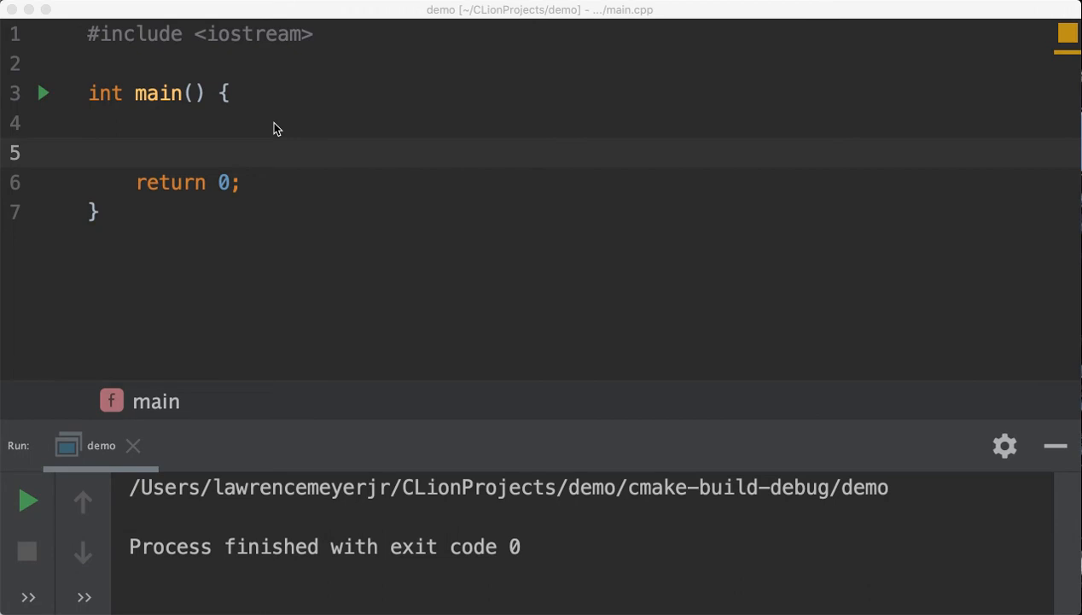
mouse_move(239, 133)
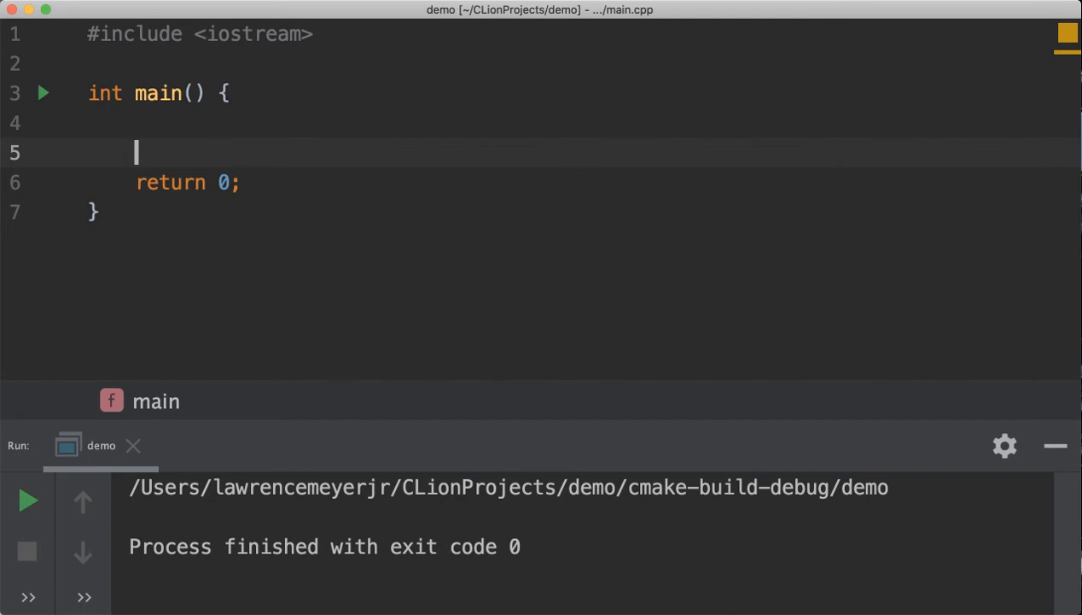
Declare char letter = ' '; inside main, before return 0
text(char)
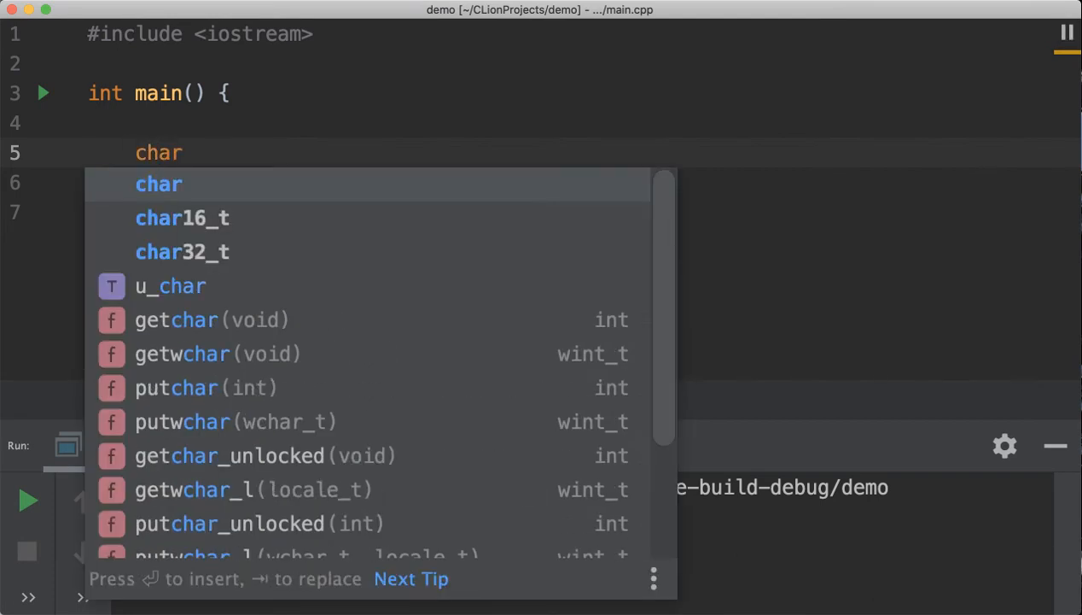
key(Escape)
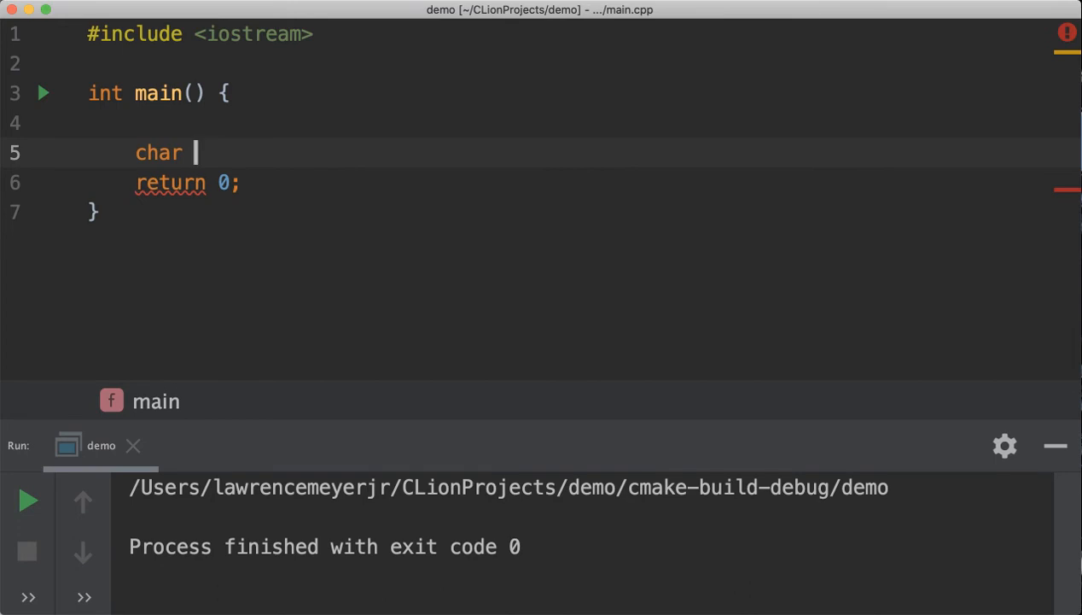
text(letter)
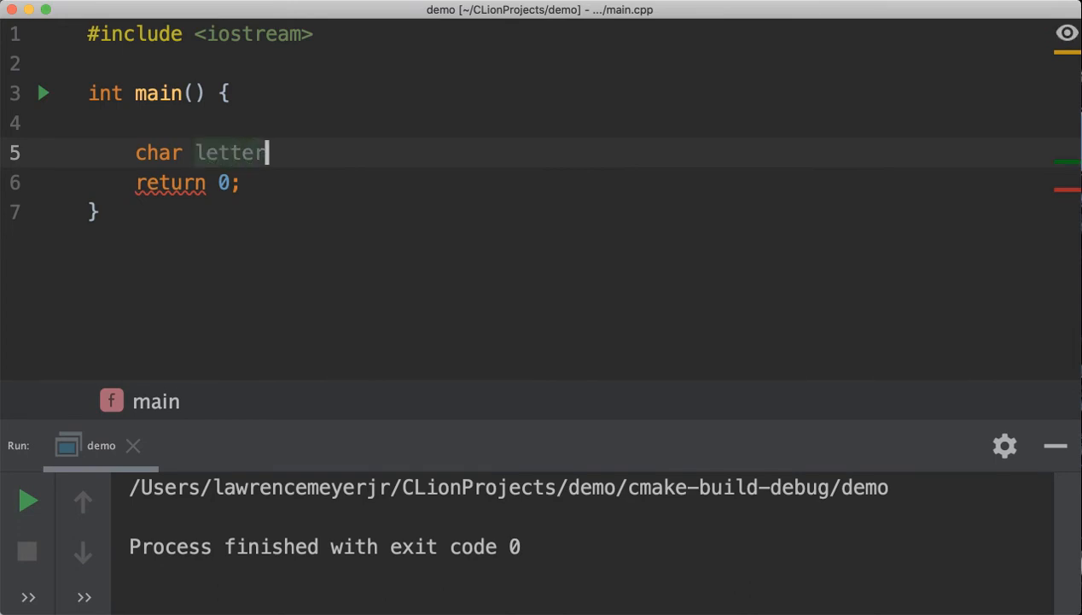
text(;)
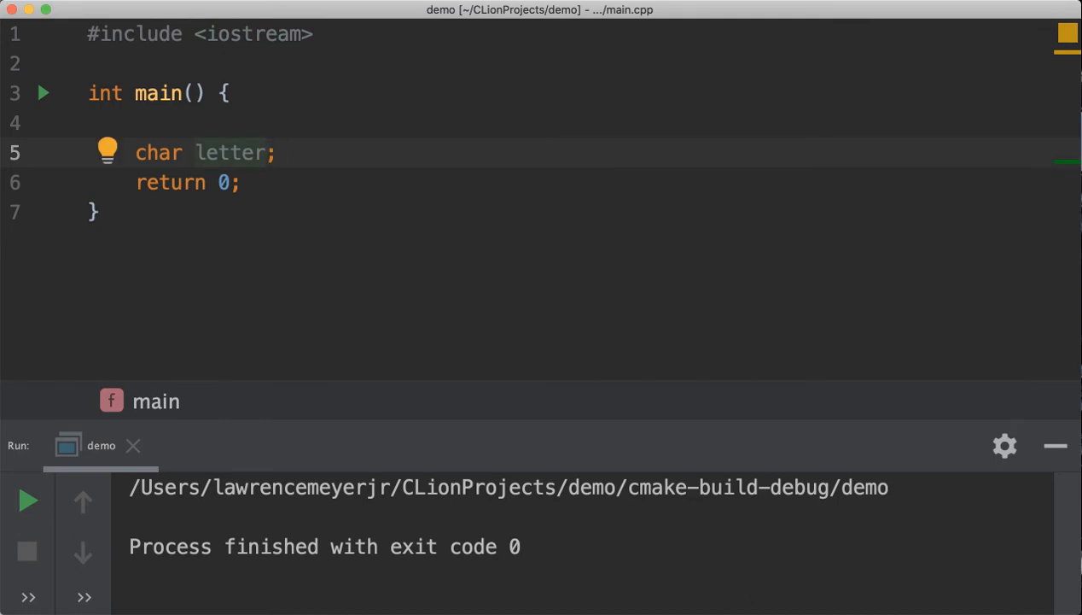
text(=)
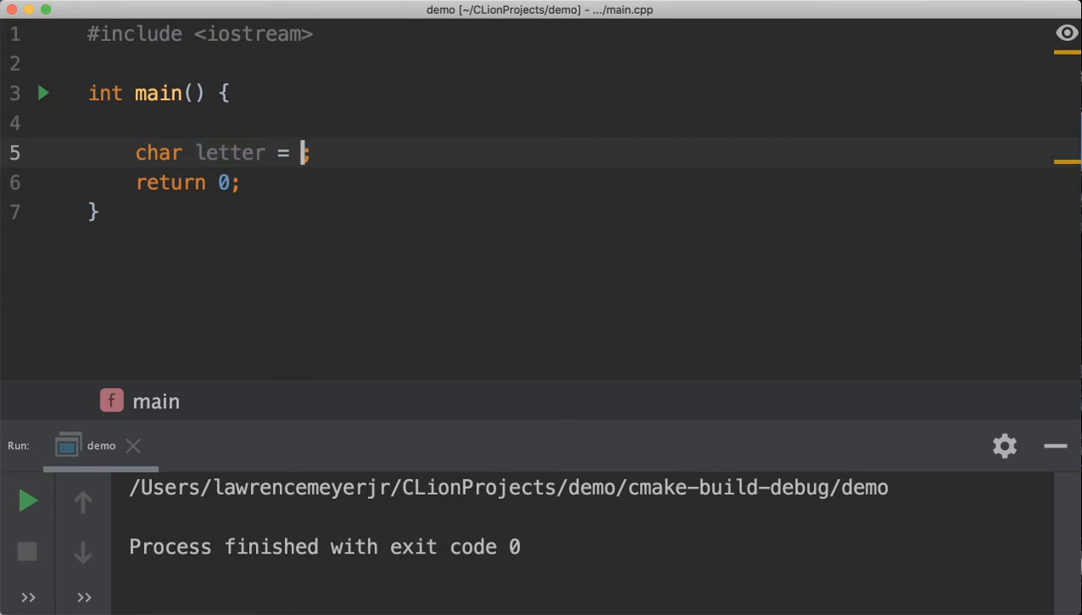
text(' ')
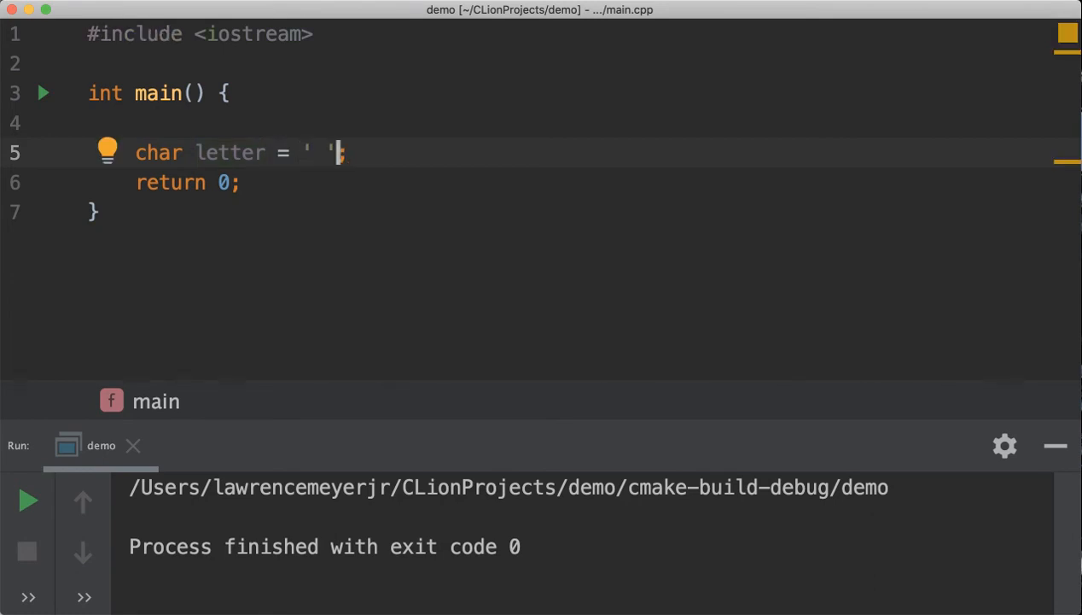
mouse_move(274, 143)
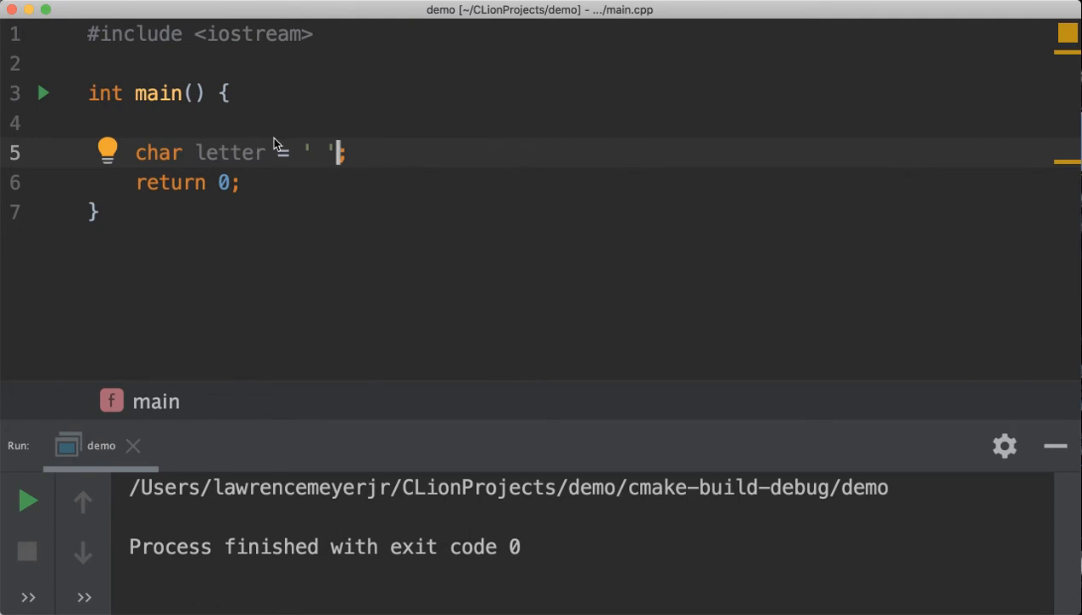
mouse_move(310, 158)
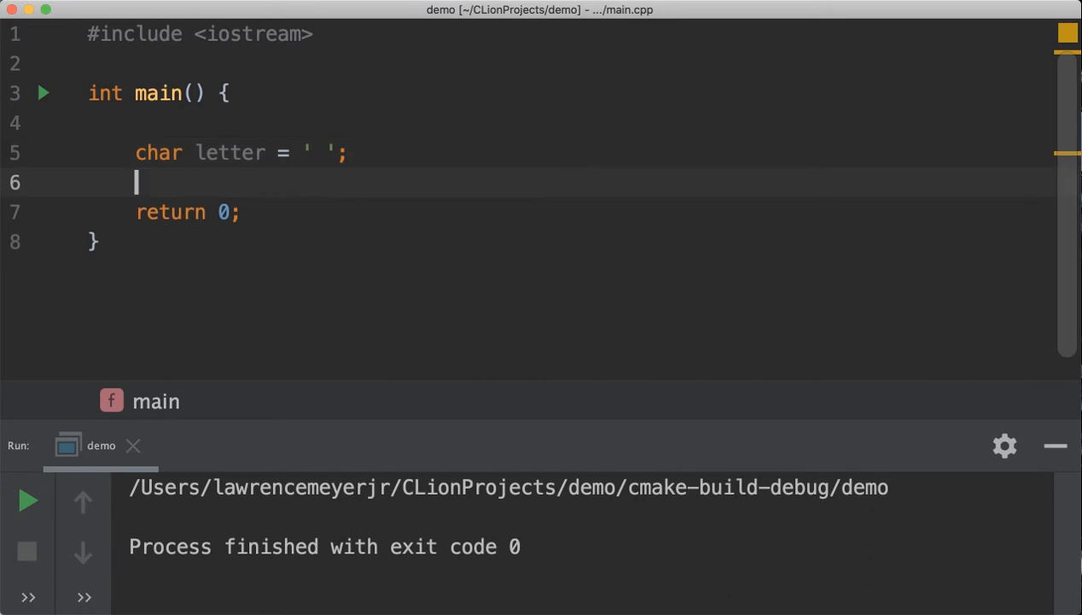
Add the line std::cout << letter << std::endl; to print letter
text(s)
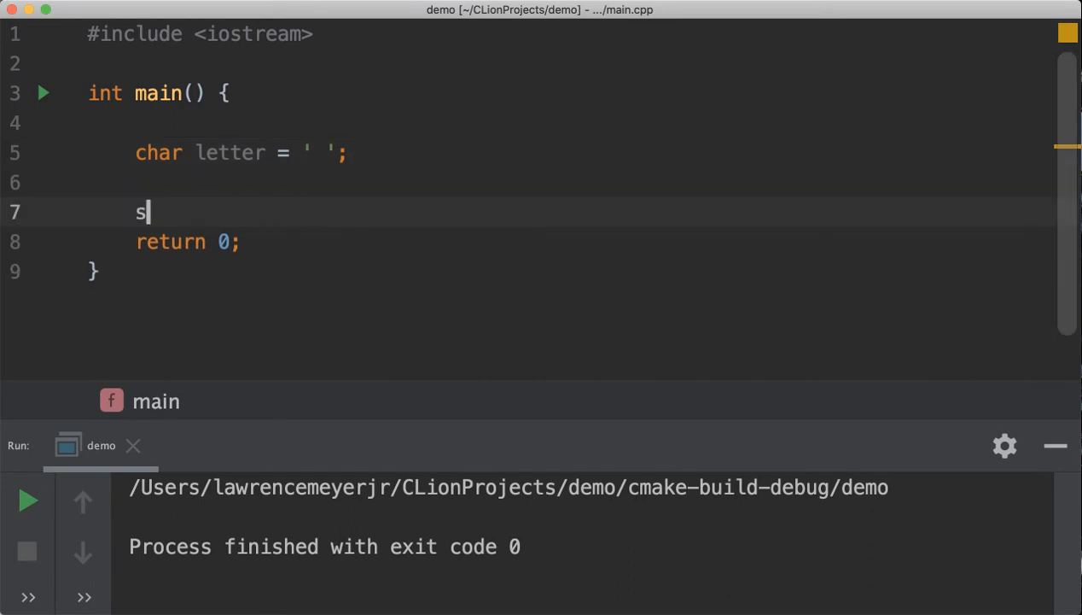
text(td::cout << le)
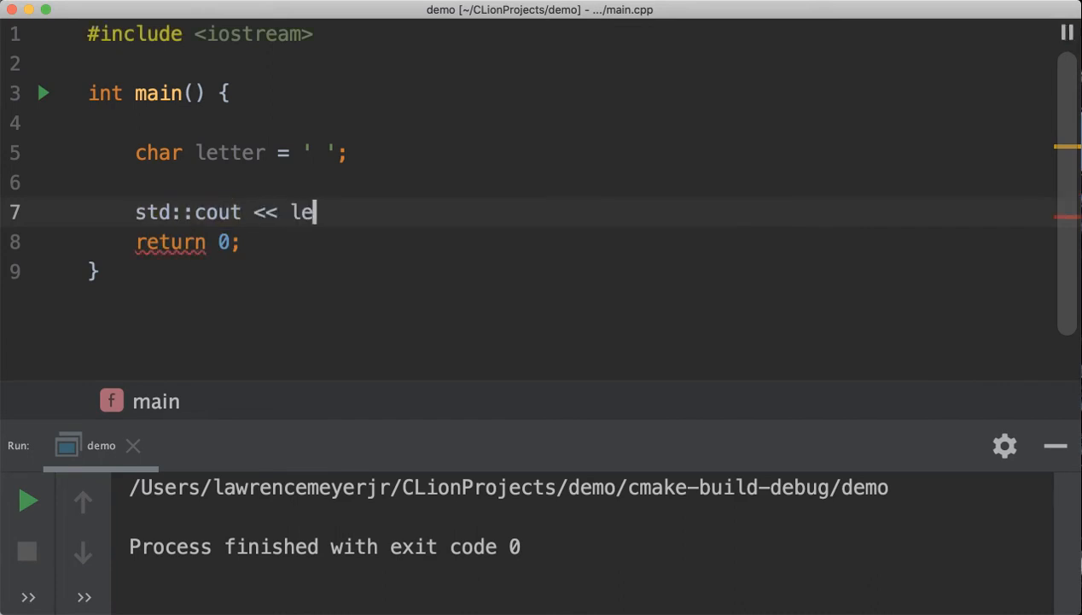
text(tter <<)
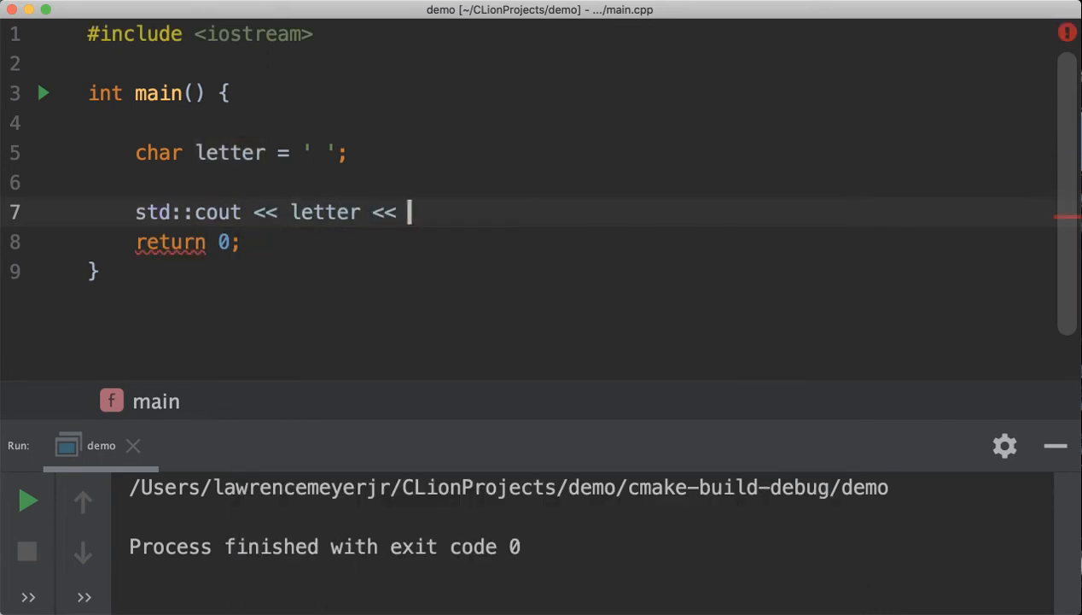
text(std::e)
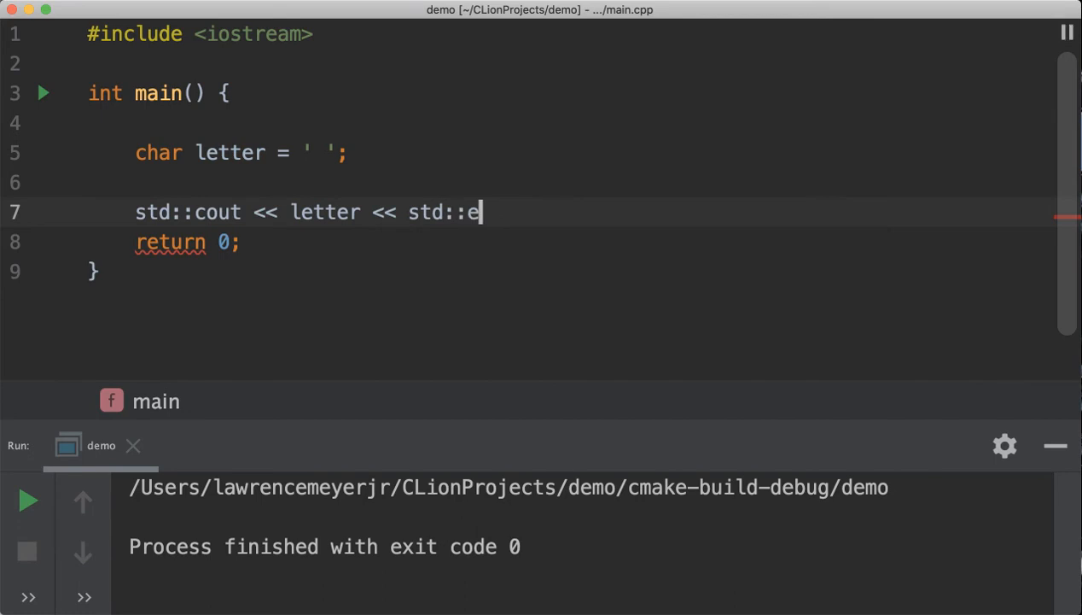
text(ndl;)
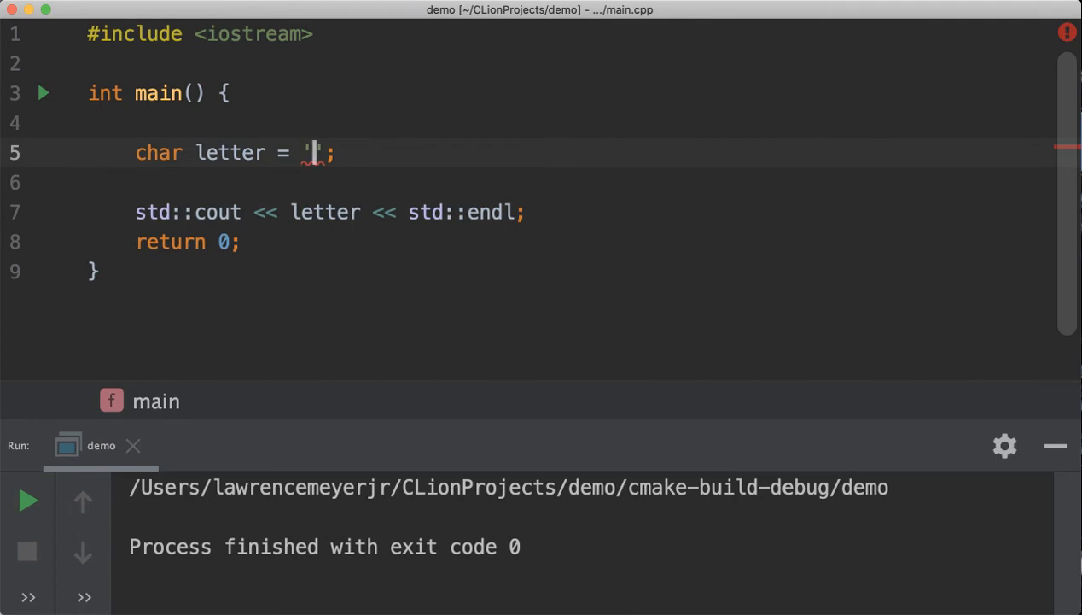
Change letter's initial value to "k" in double quotes
text(k)
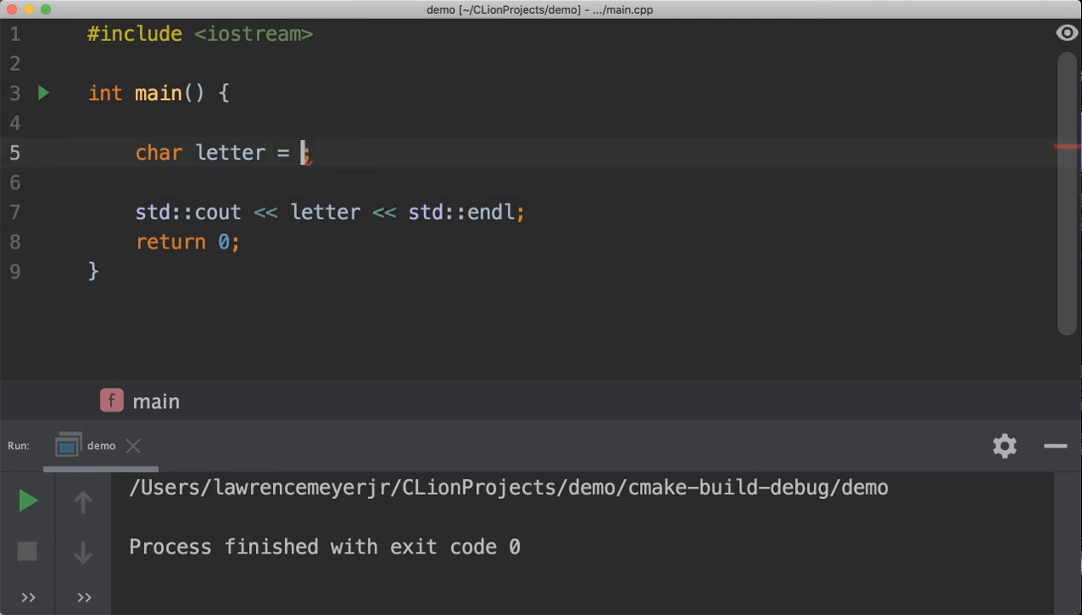
text("k")
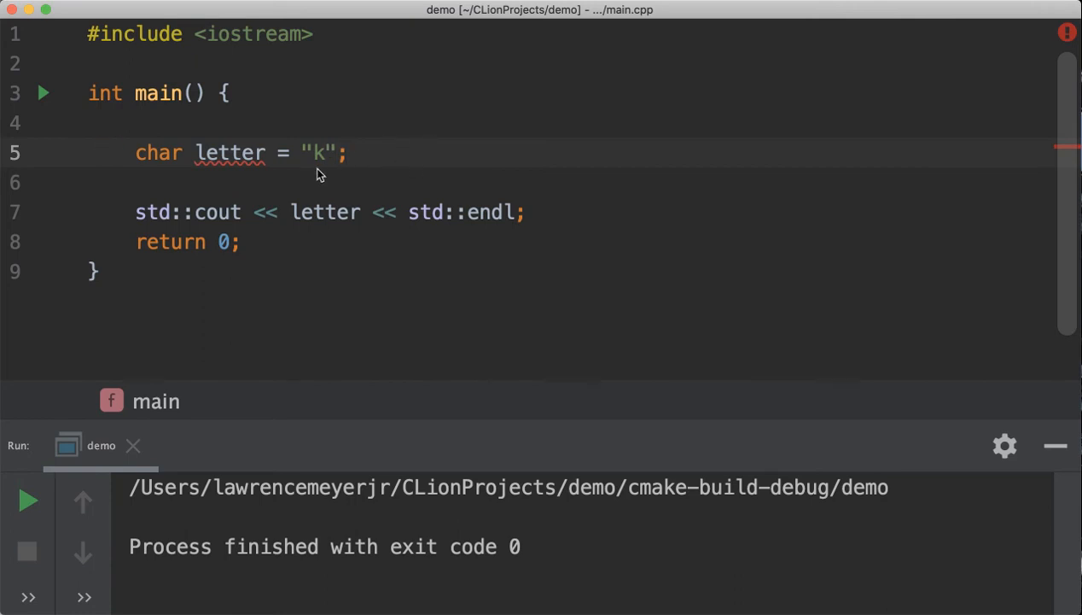
mouse_move(331, 167)
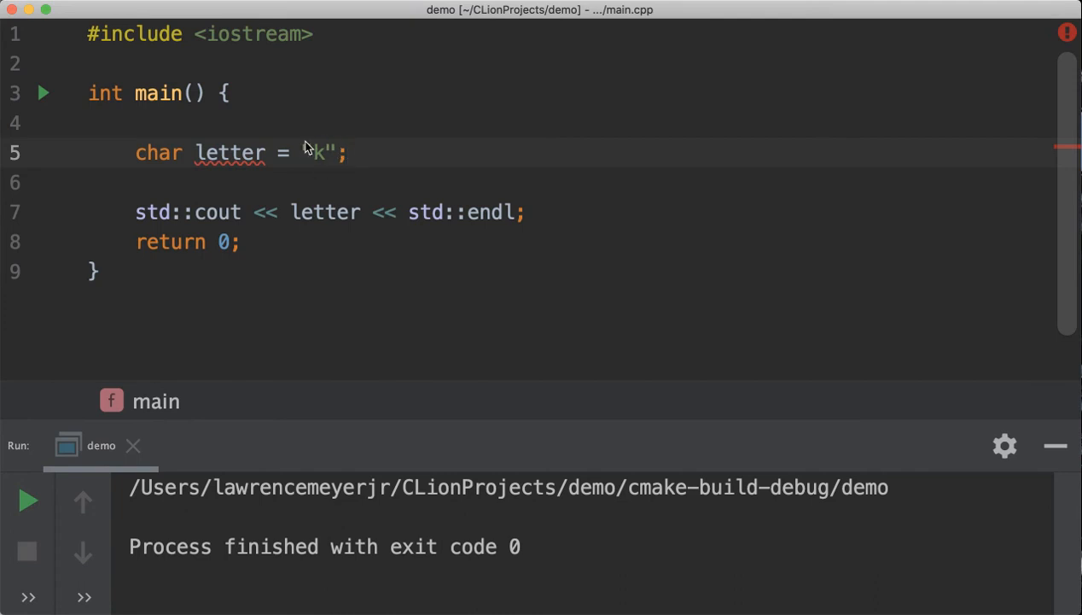
click(347, 152)
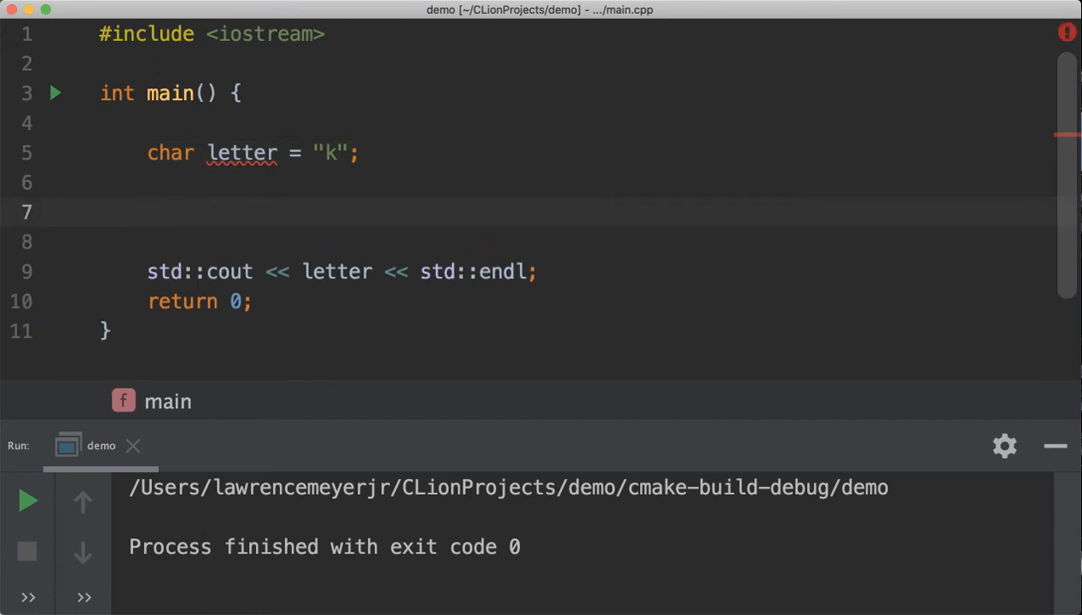
Try a temporary "Hello world\0" string line, check its fix suggestions, then undo back to letter = ''
text("Hellos")
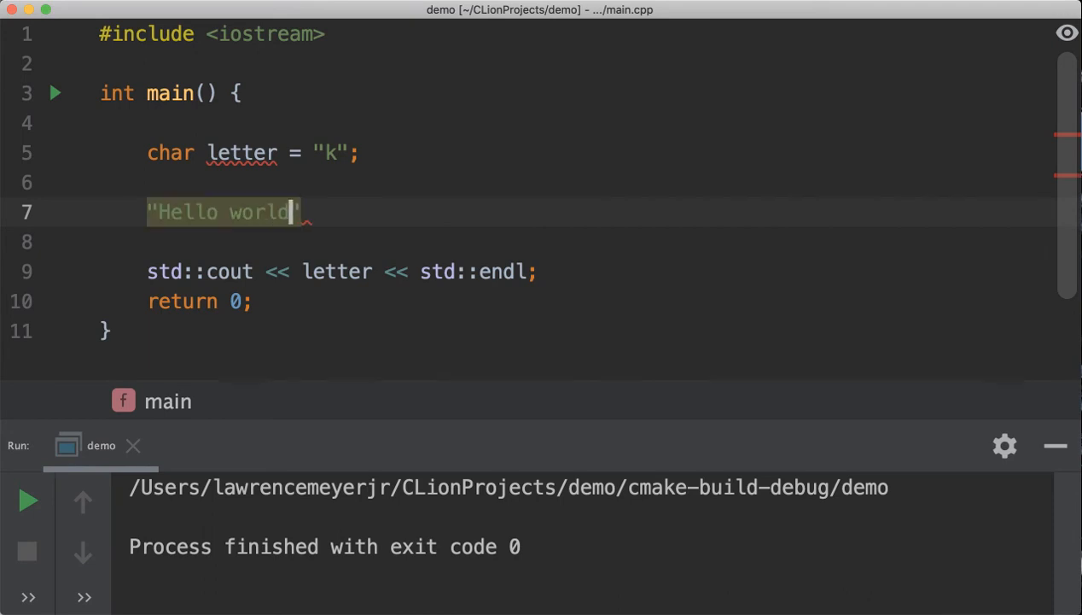
text(")
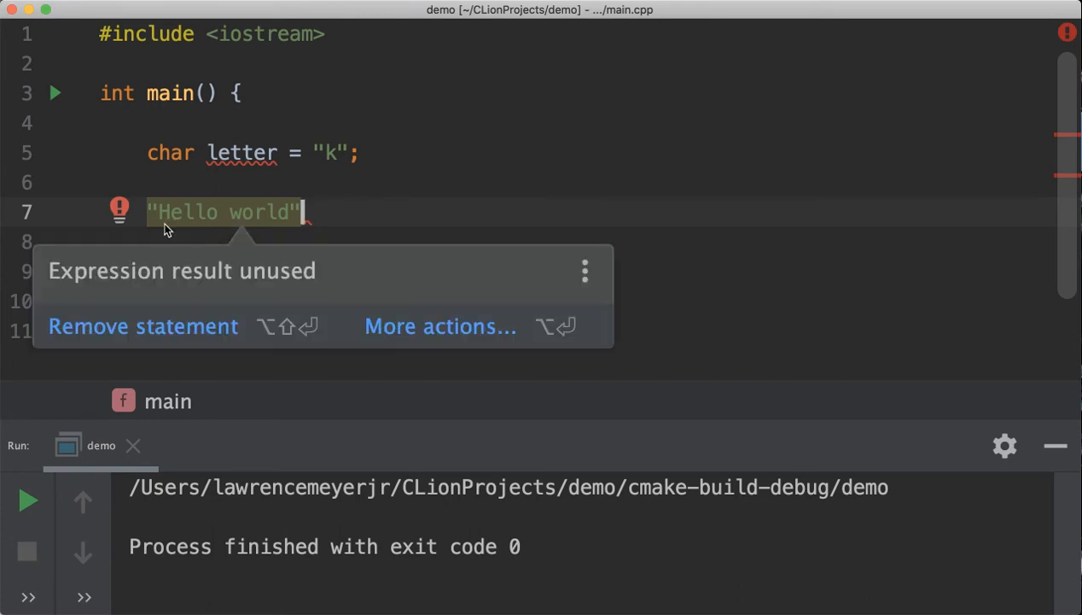
mouse_move(287, 220)
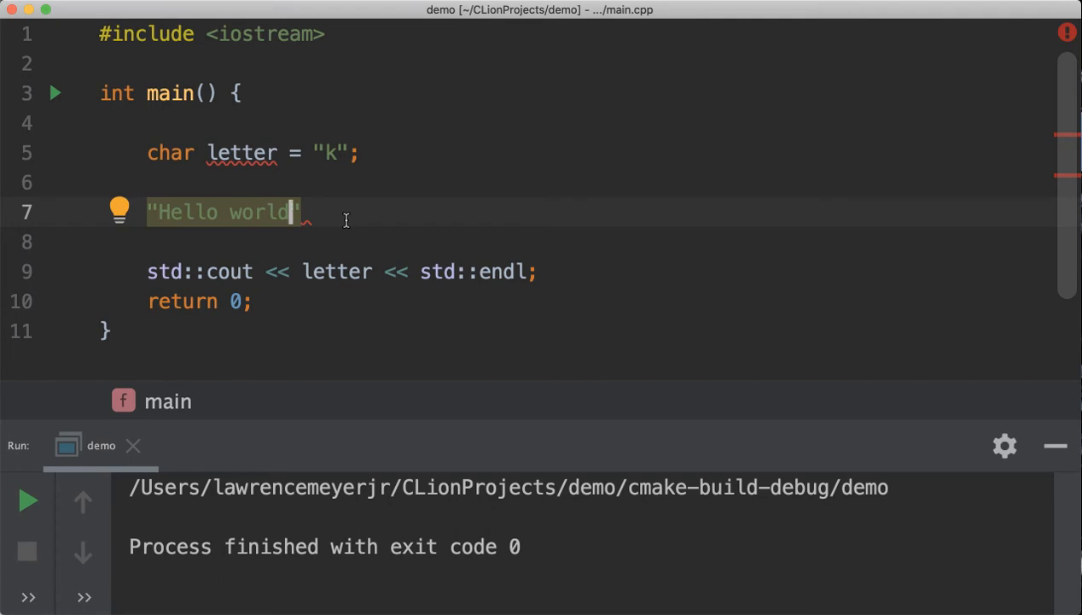
text(\)
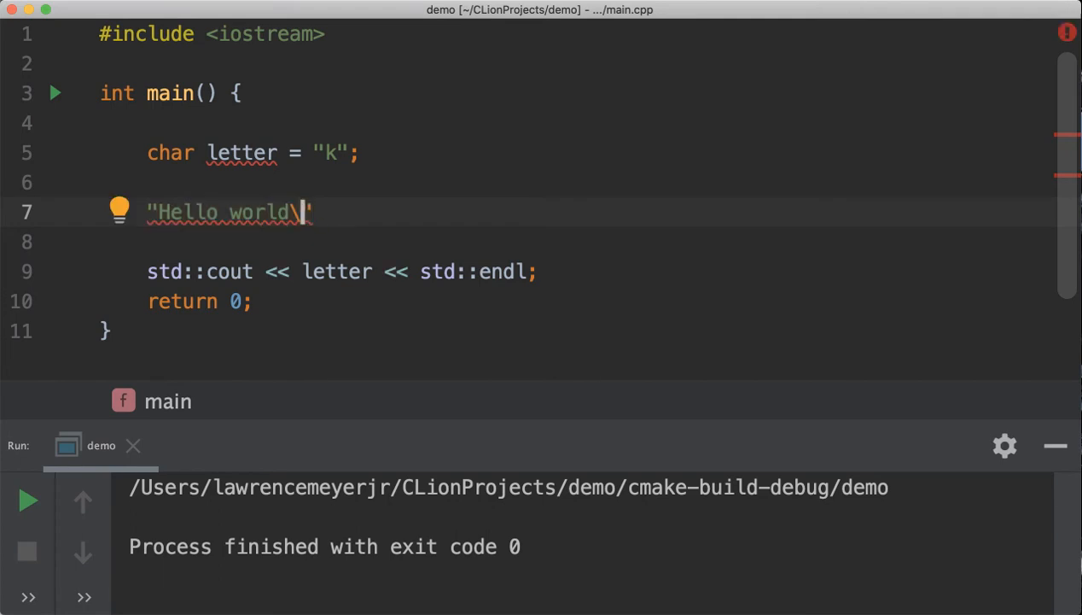
text(0)
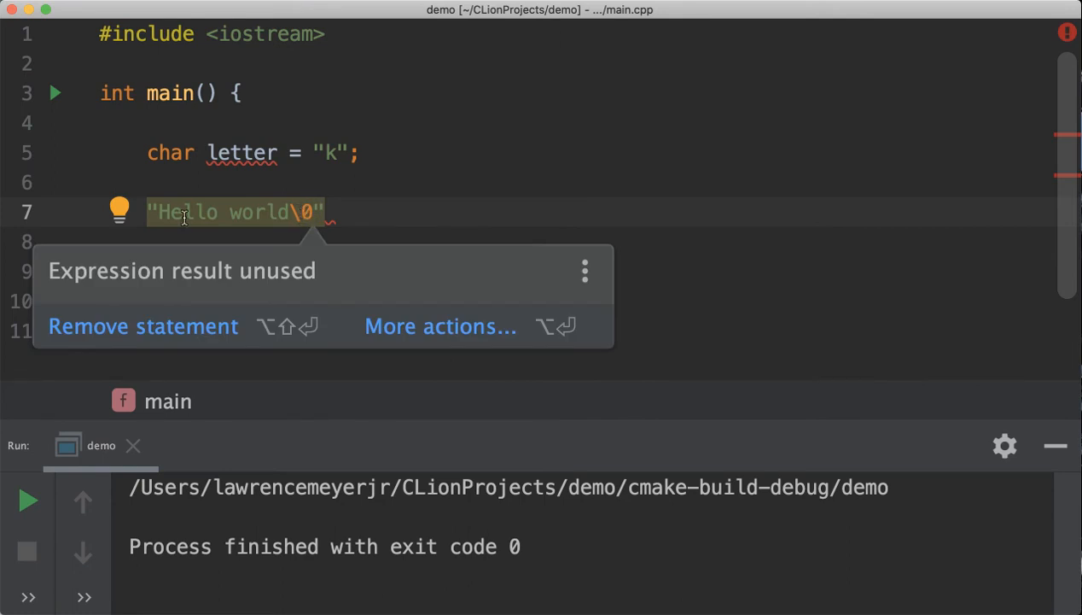
click(327, 212)
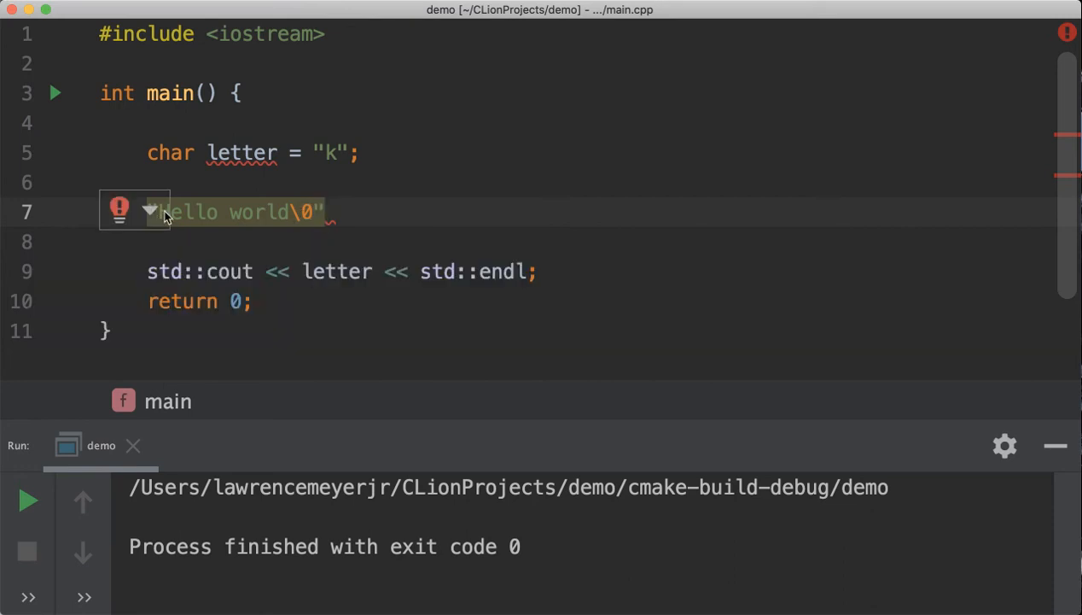
click(119, 211)
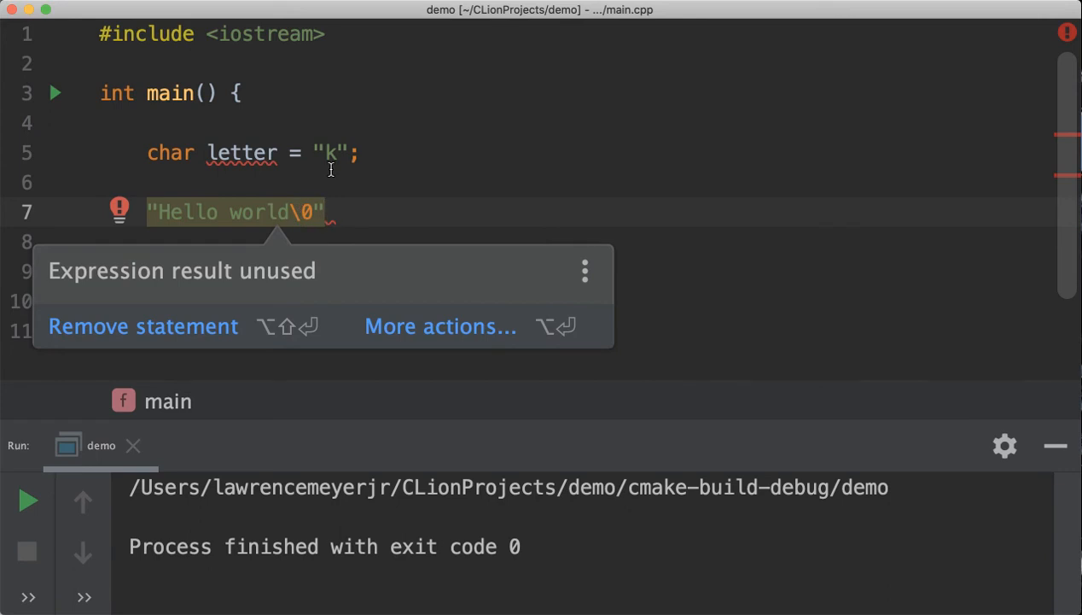
mouse_move(337, 200)
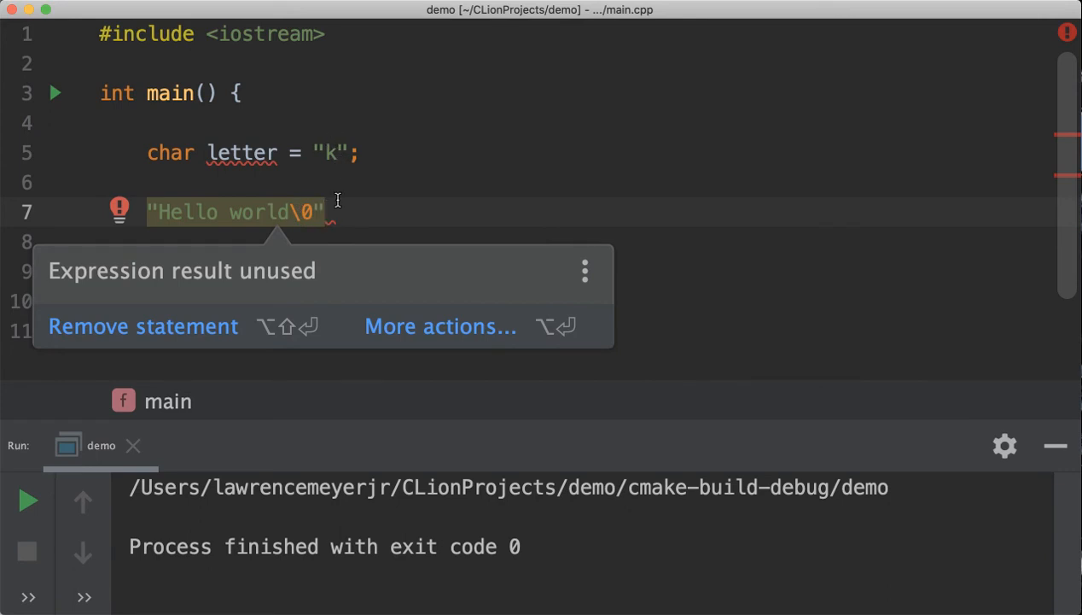
click(142, 327)
text(')
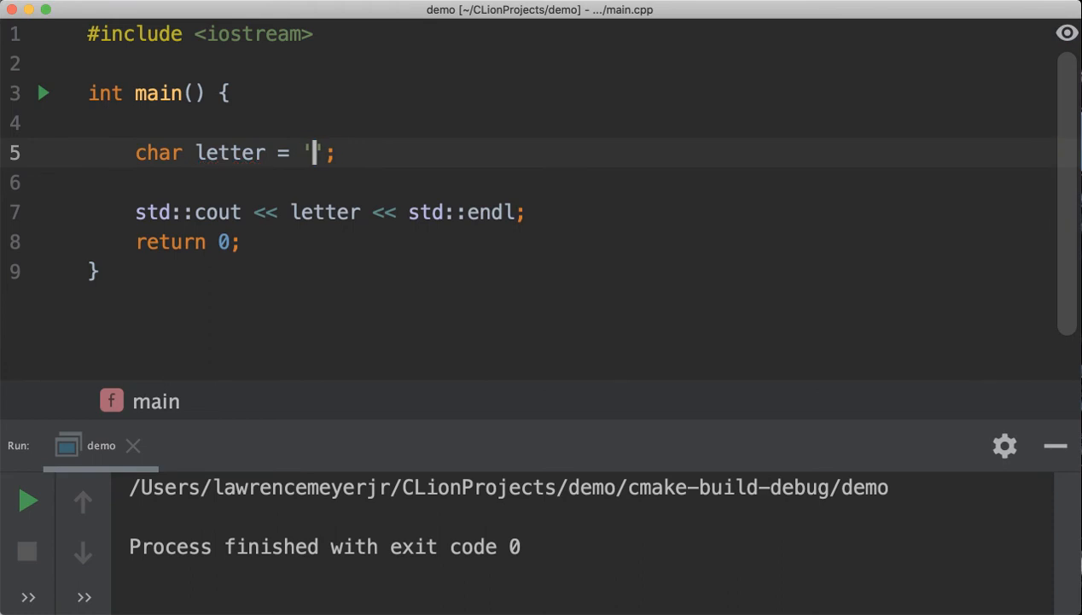
Give letter the character value 'k' so the program prints k
text(k)
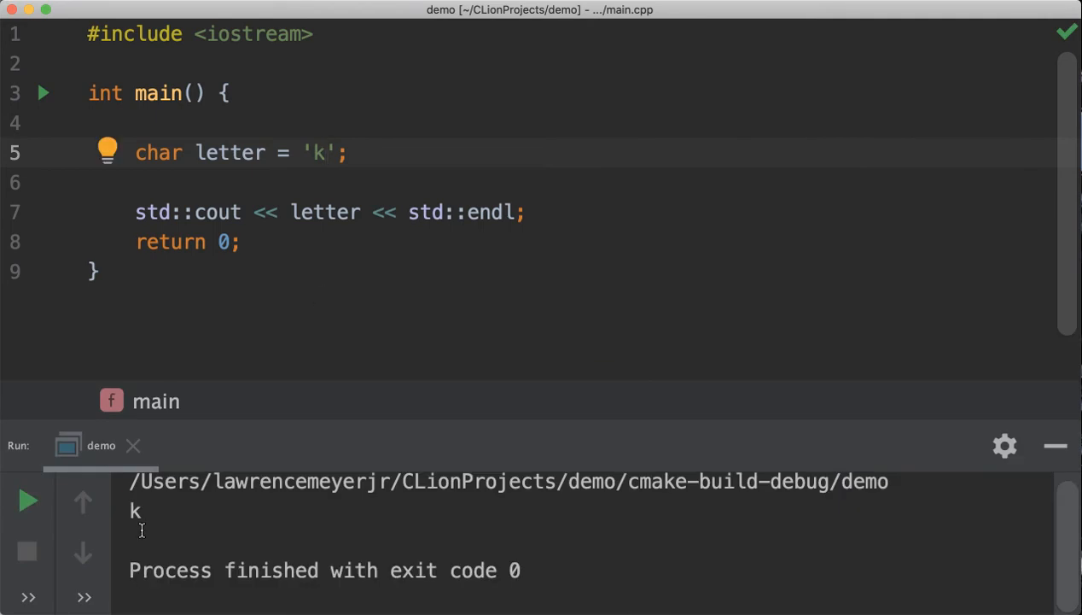
mouse_move(306, 153)
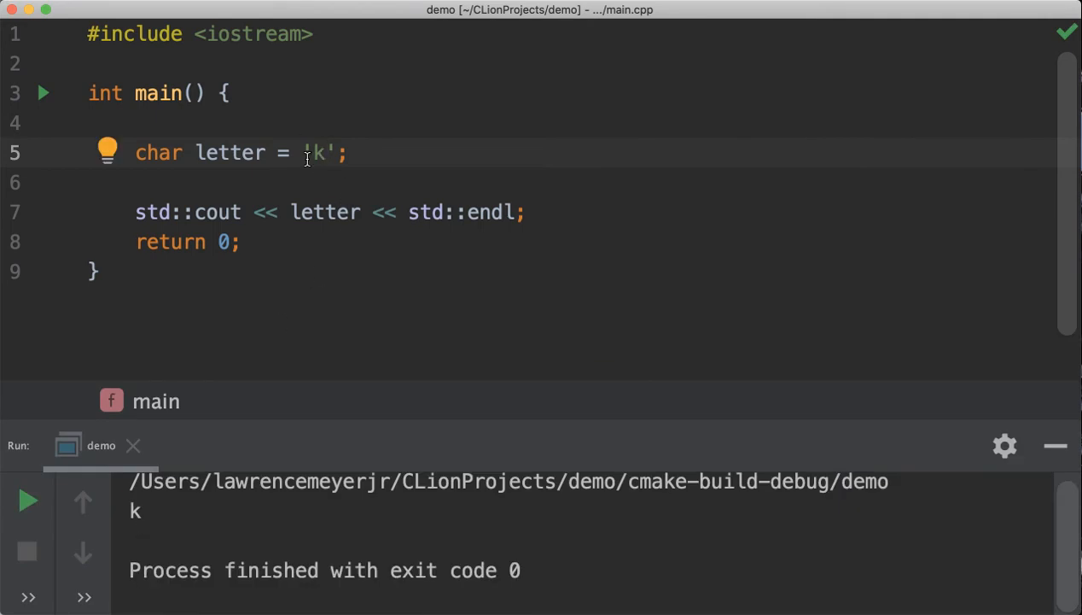
mouse_move(282, 174)
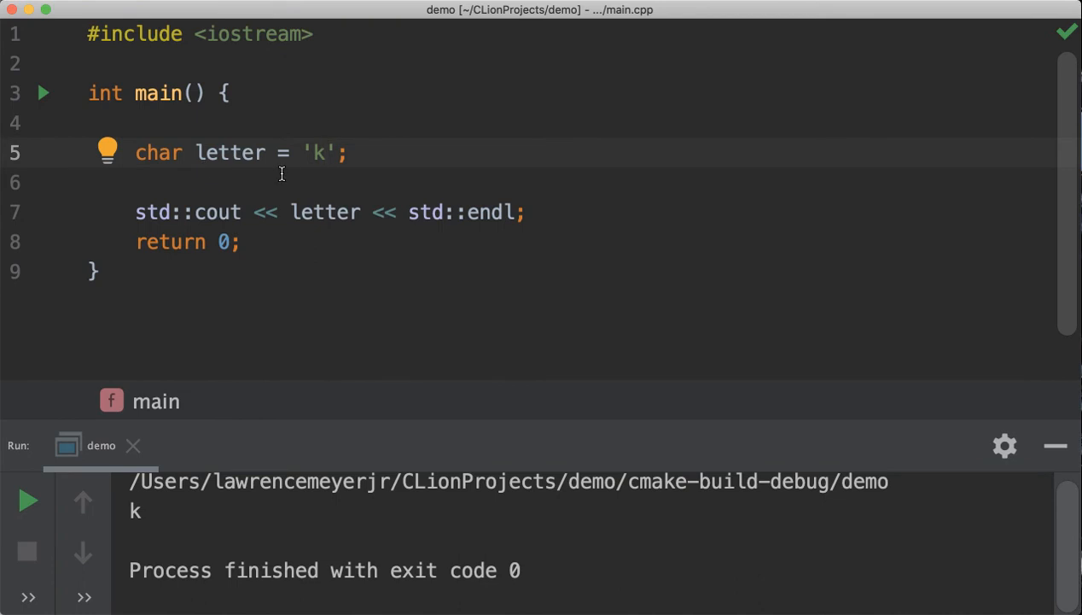
mouse_move(247, 152)
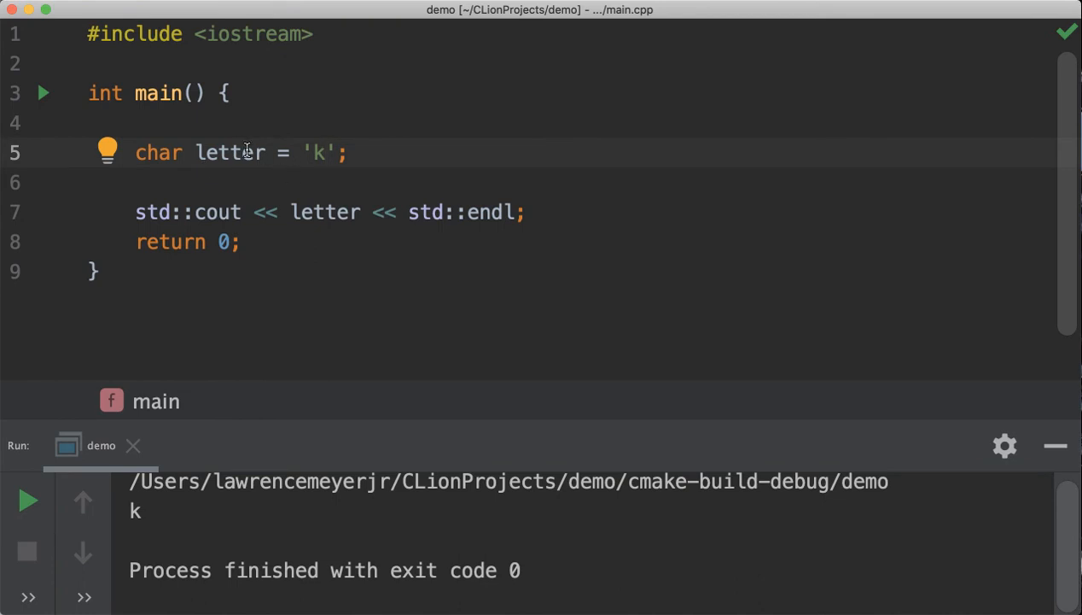
mouse_move(262, 171)
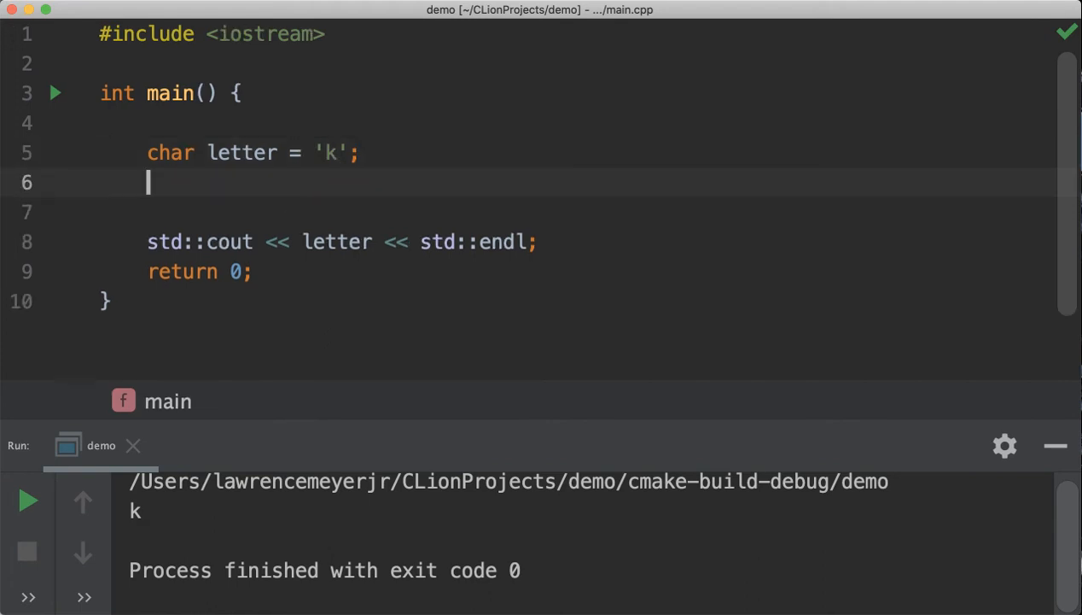
Declare std::string name; on line 6, adding the std:: prefix to clear the unknown-type error
text(string)
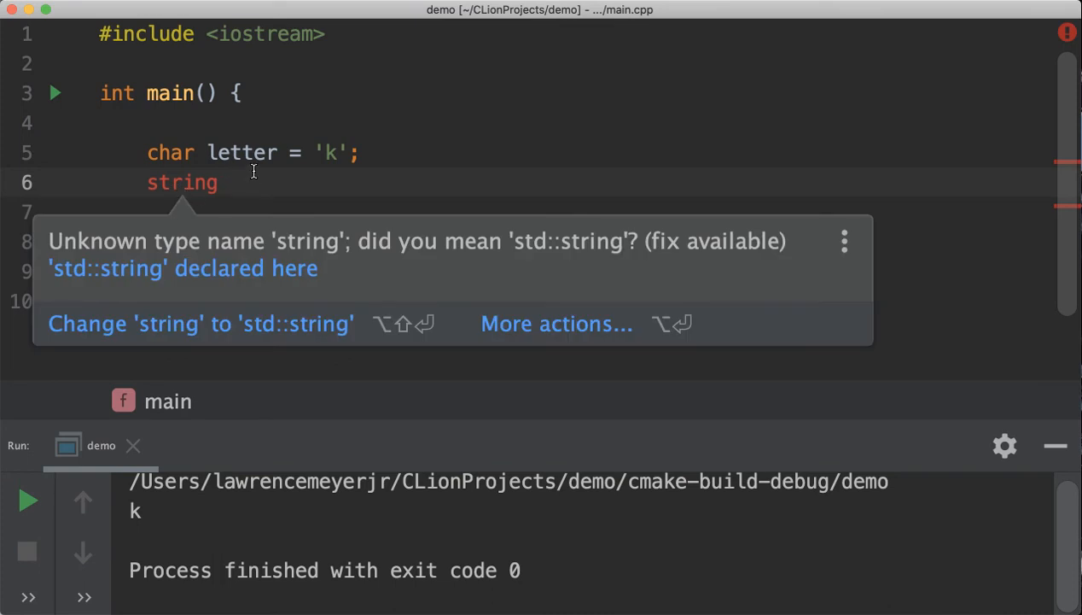
text(name)
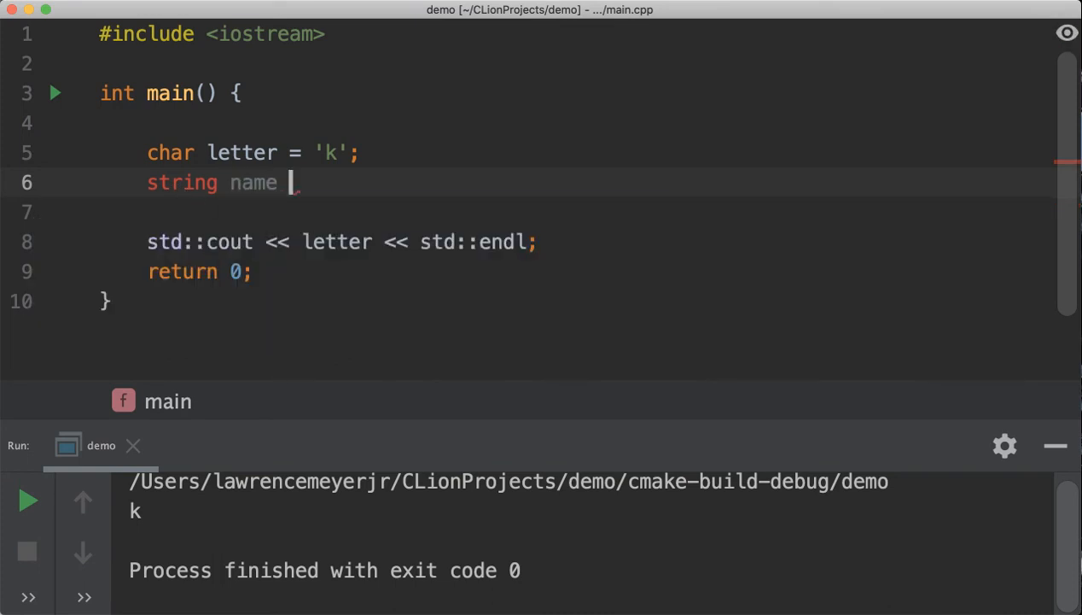
text(;)
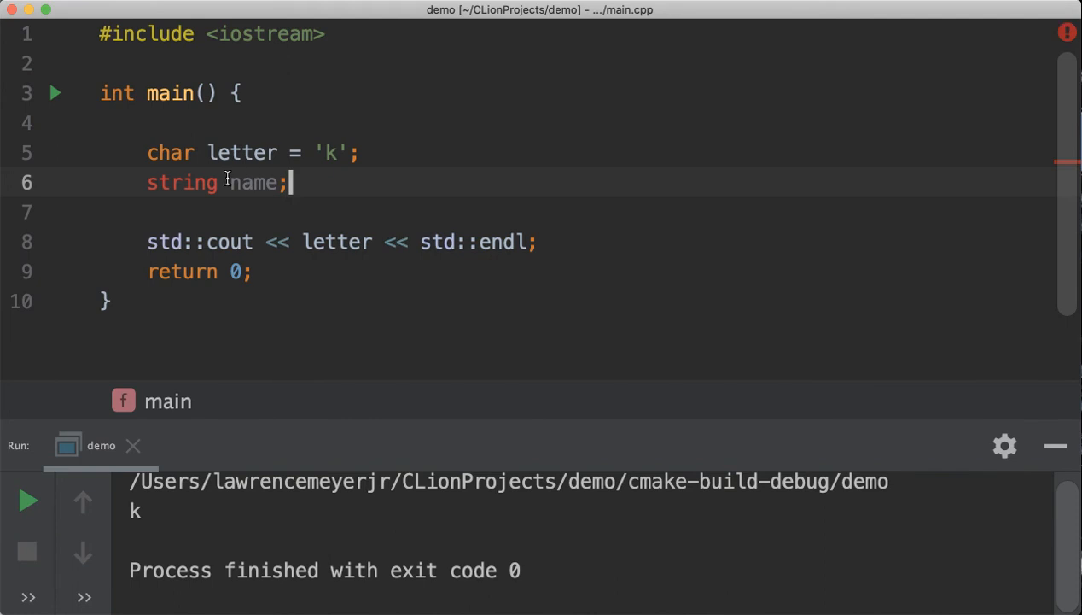
mouse_move(179, 182)
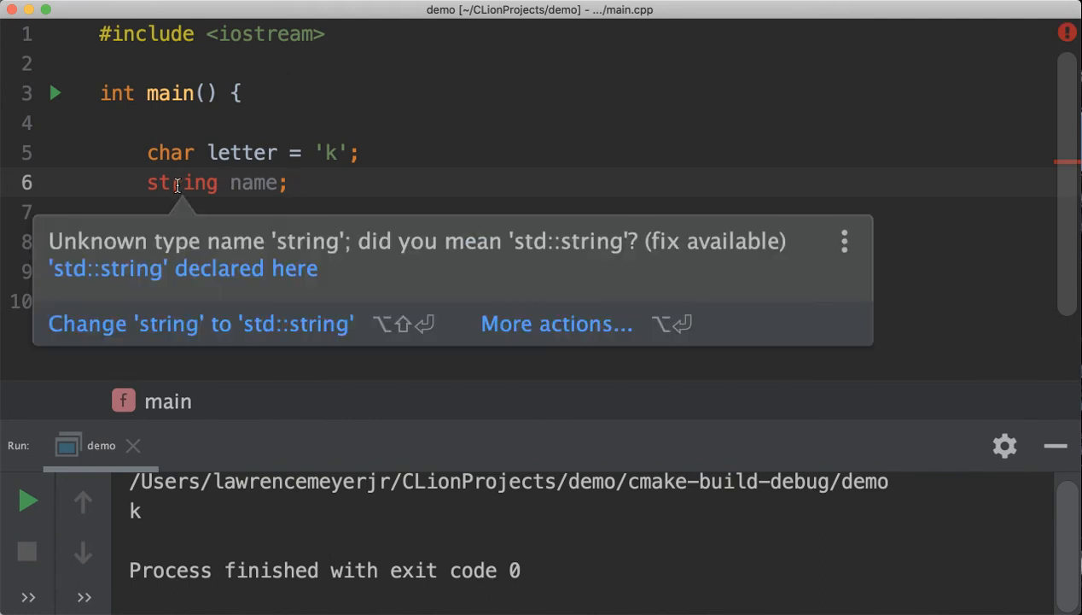
mouse_move(179, 161)
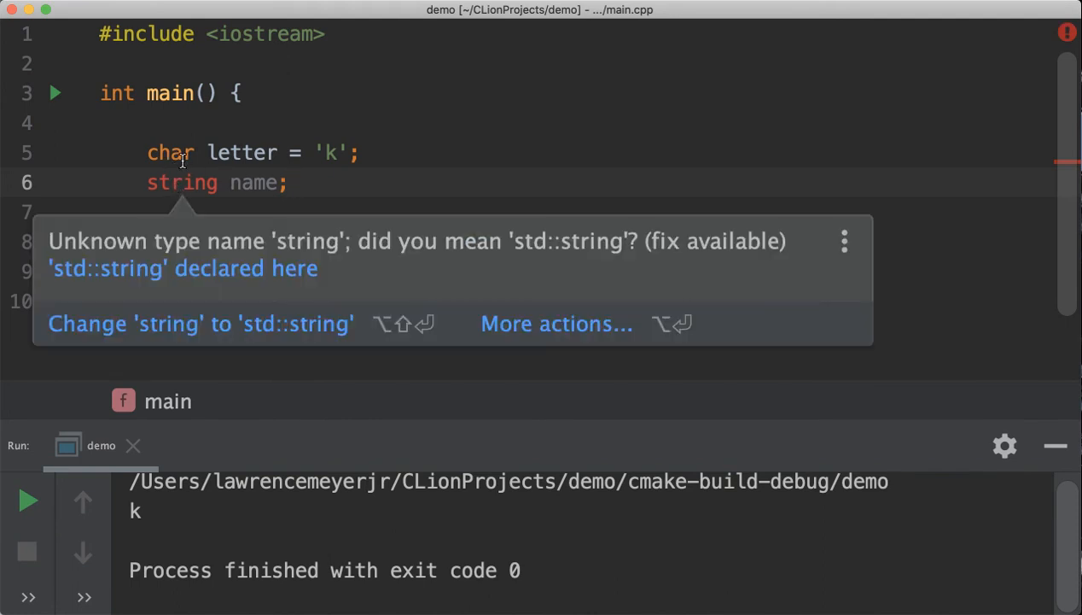
mouse_move(180, 181)
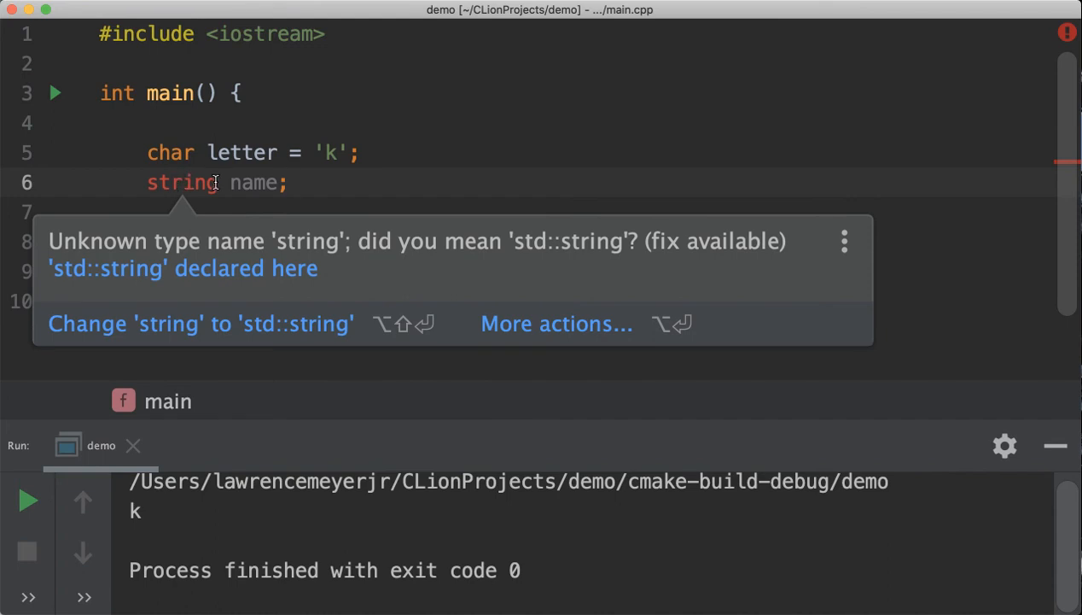
text(std)
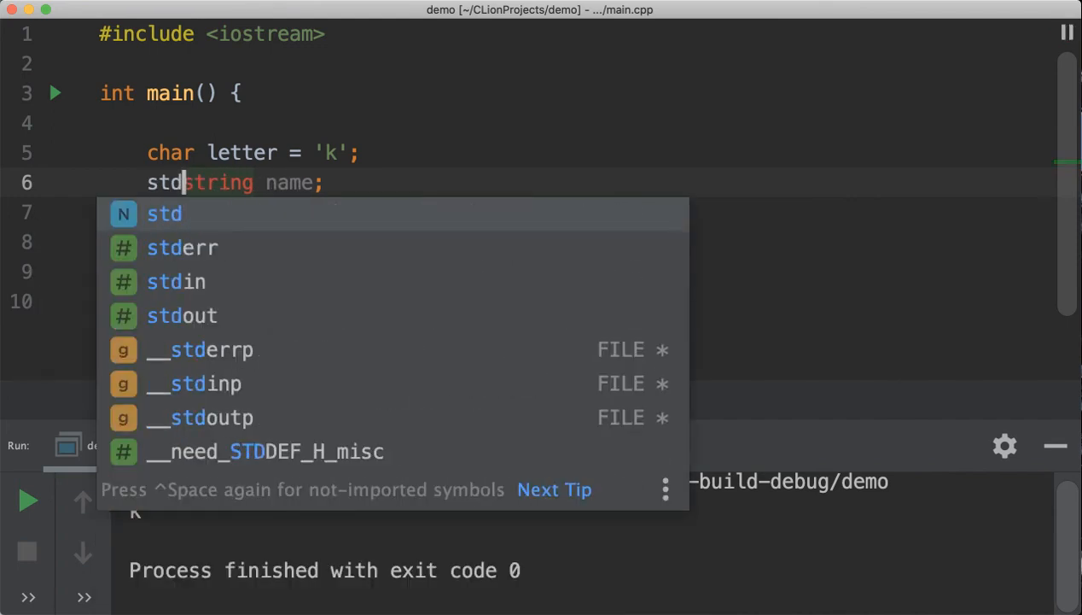
text(::)
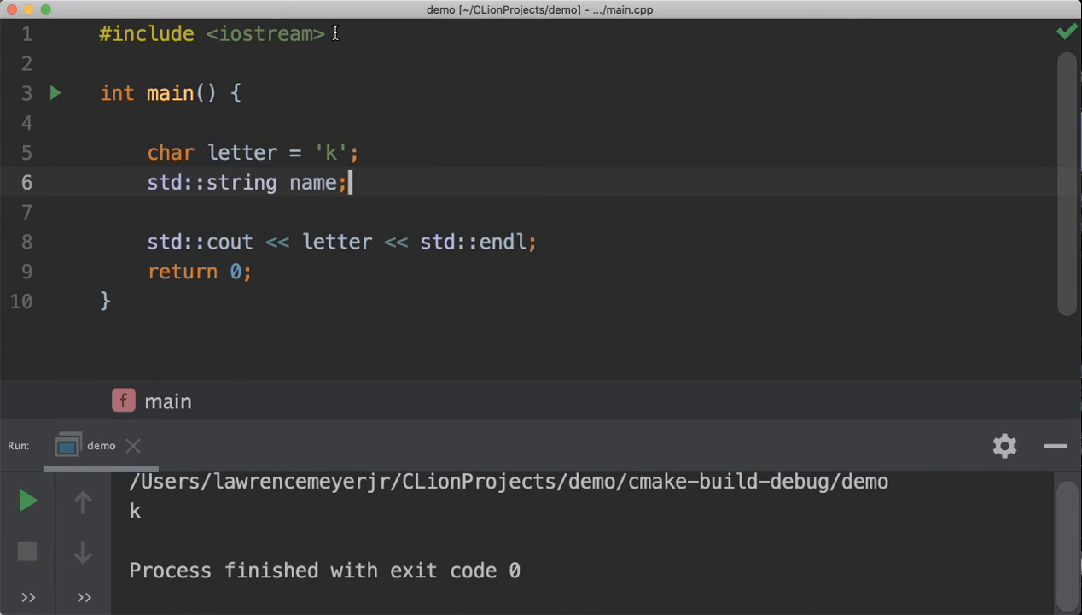
mouse_move(203, 172)
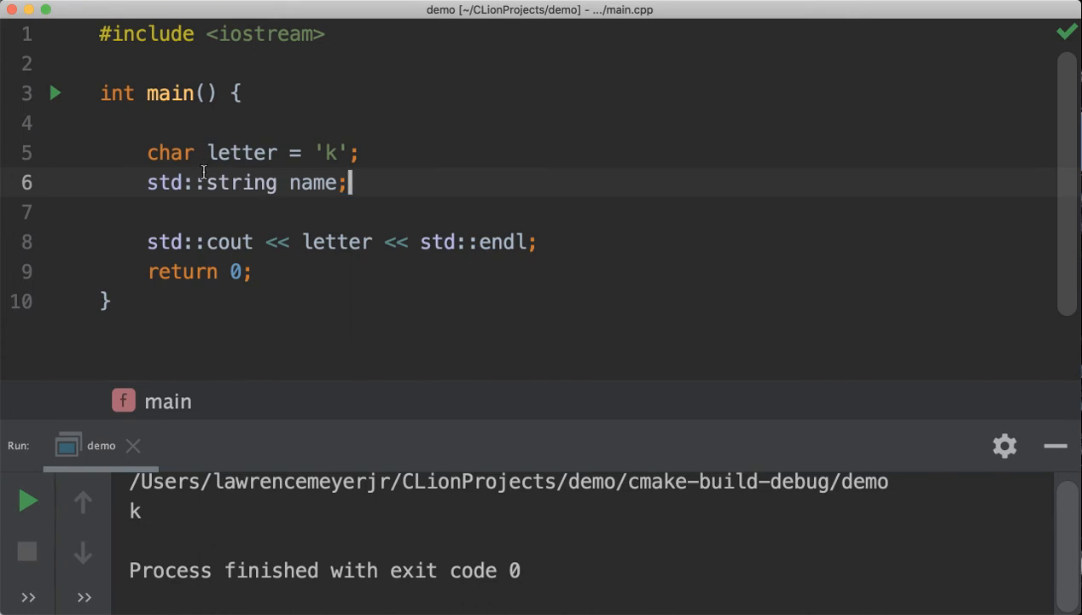
mouse_move(330, 48)
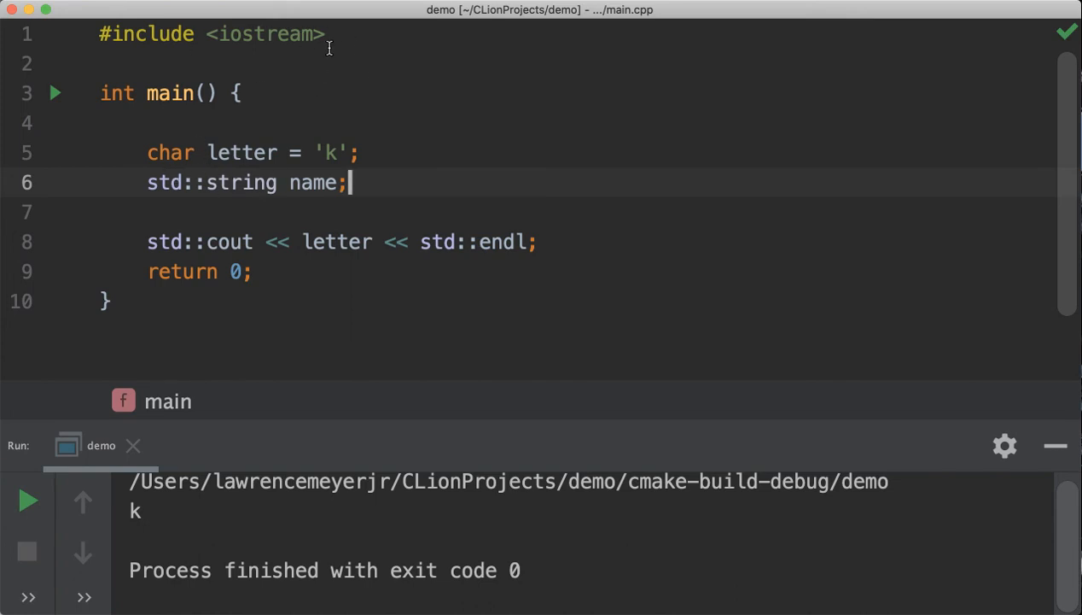
Add #include <string> on a new line below #include <iostream>
text(#)
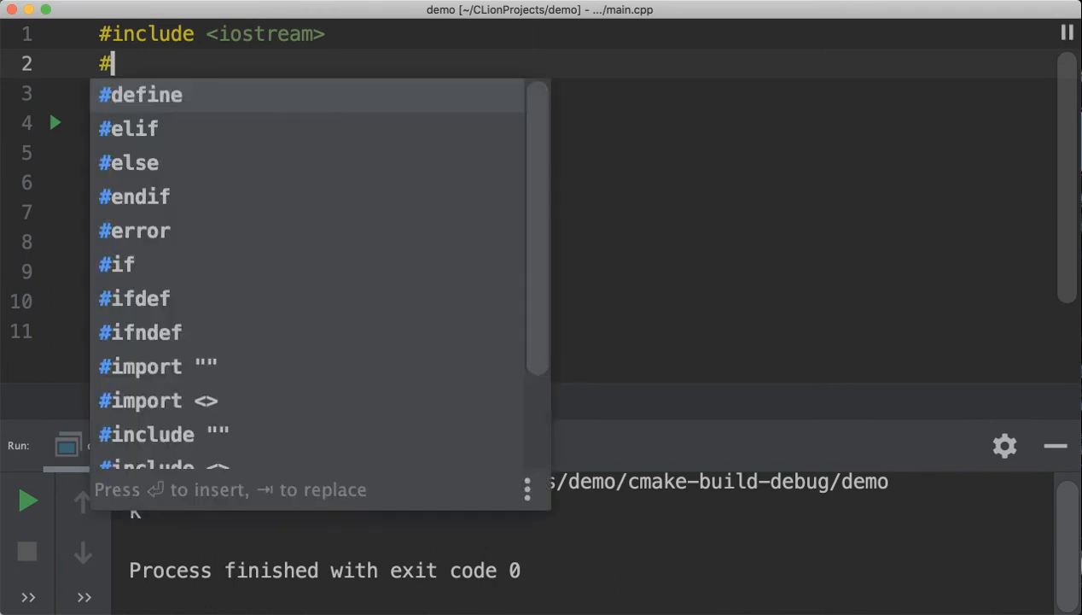
text(include)
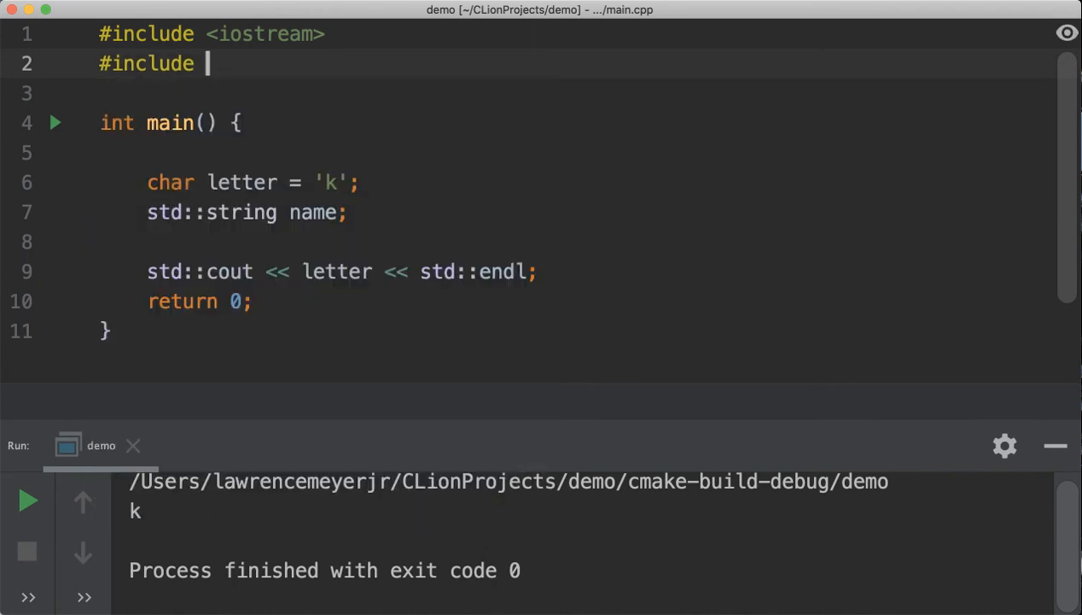
text(<string>)
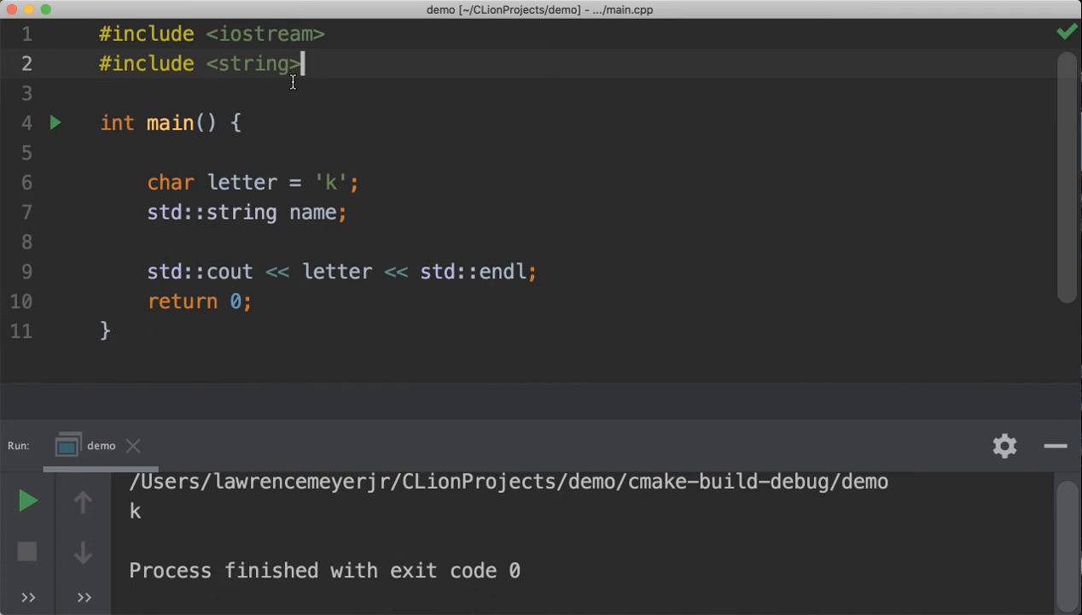
mouse_move(246, 229)
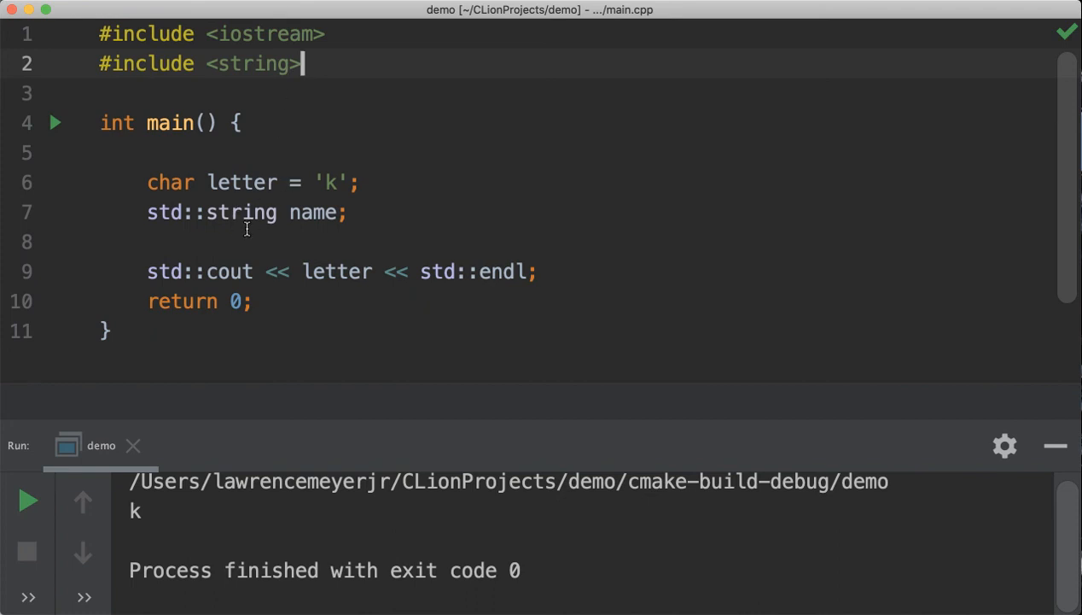
mouse_move(229, 68)
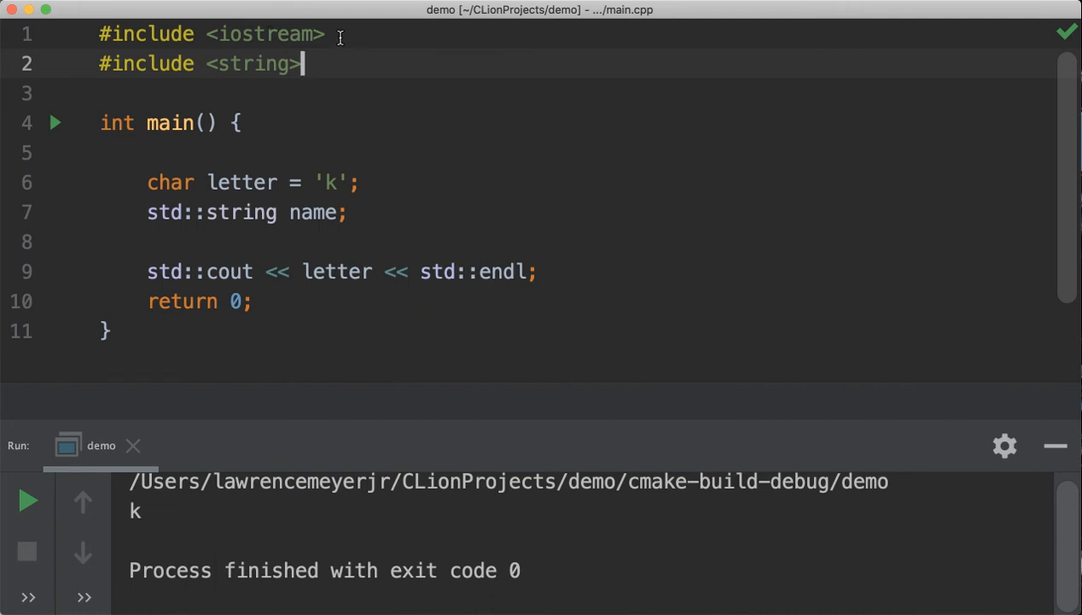
mouse_move(256, 216)
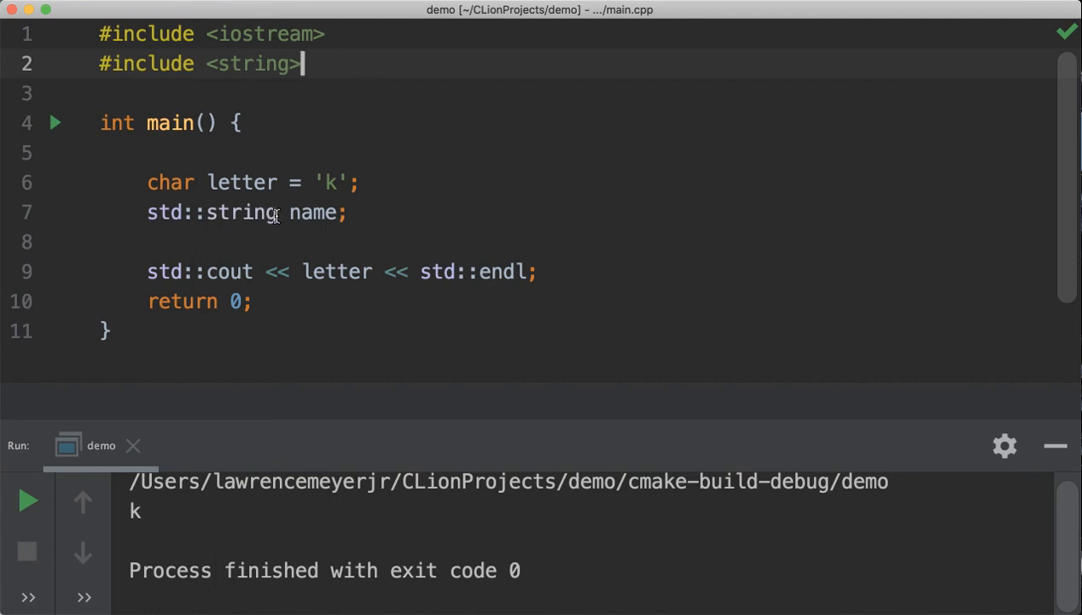
mouse_move(195, 212)
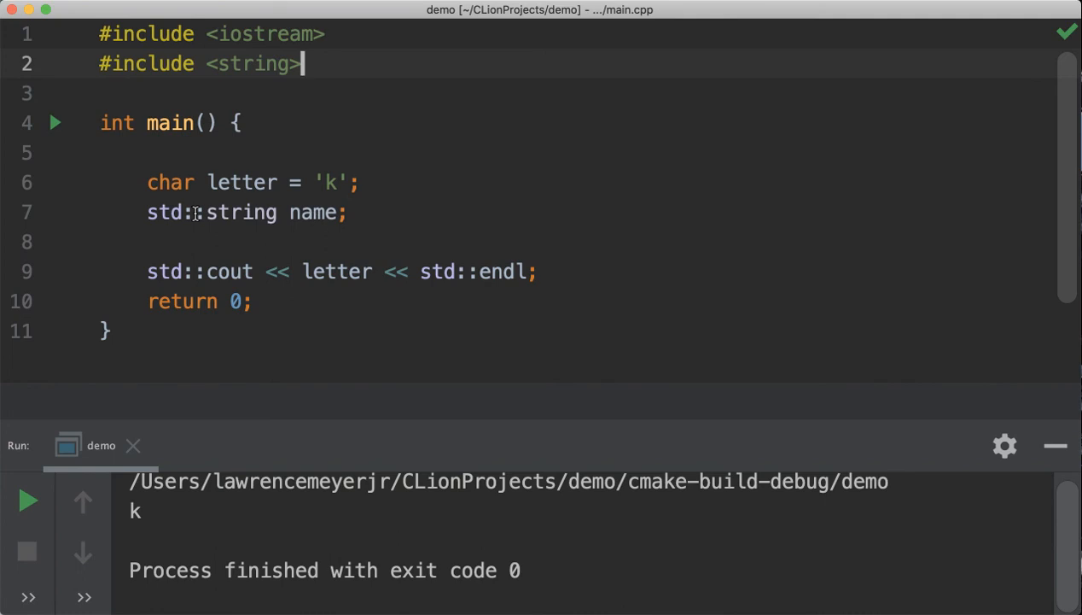
mouse_move(250, 213)
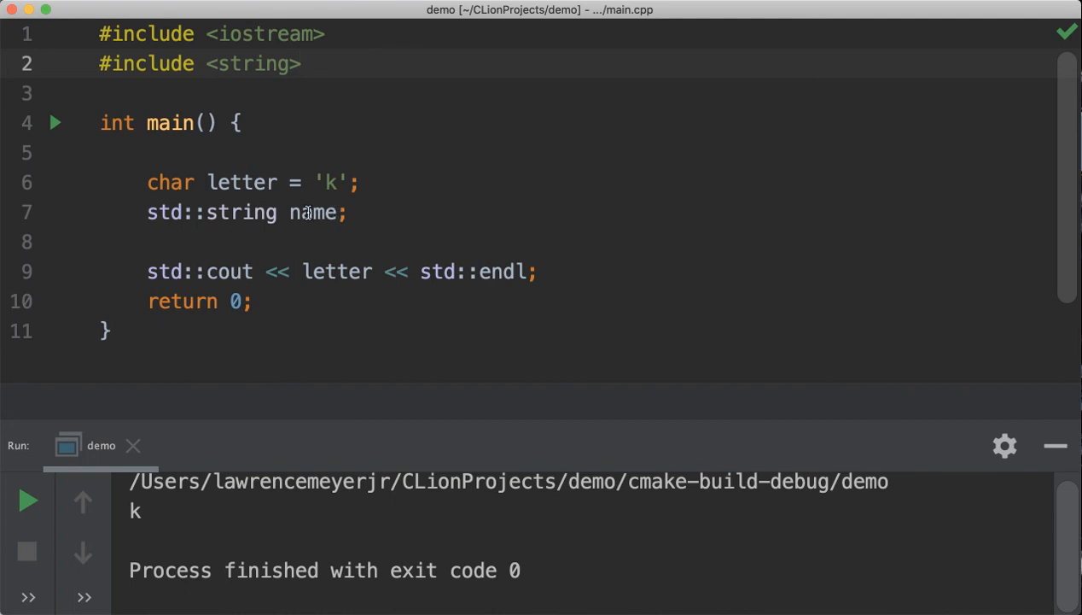
mouse_move(344, 212)
text( = )
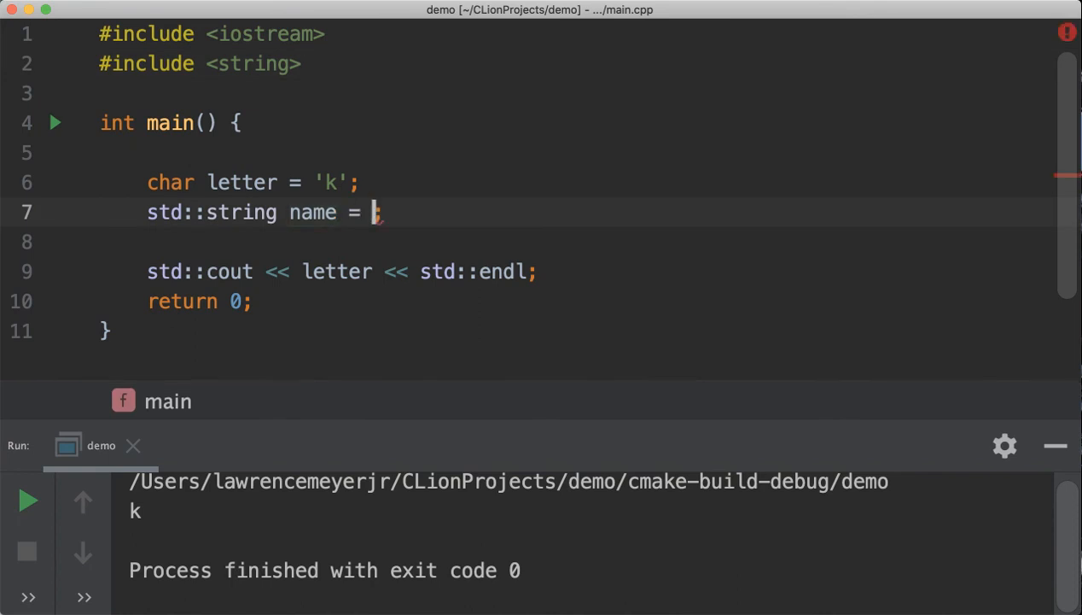
text("")
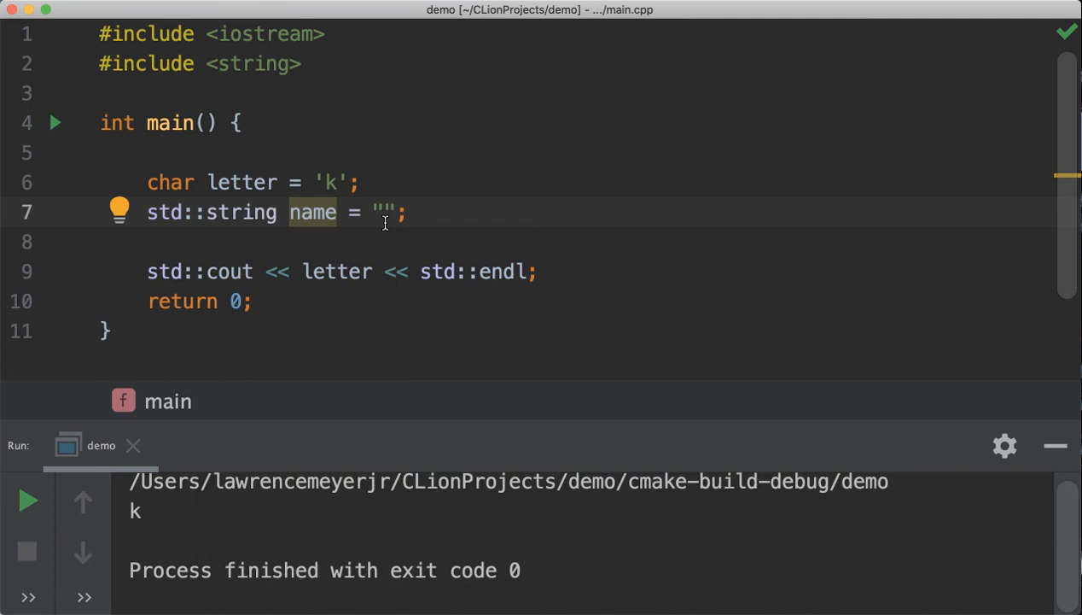
mouse_move(322, 217)
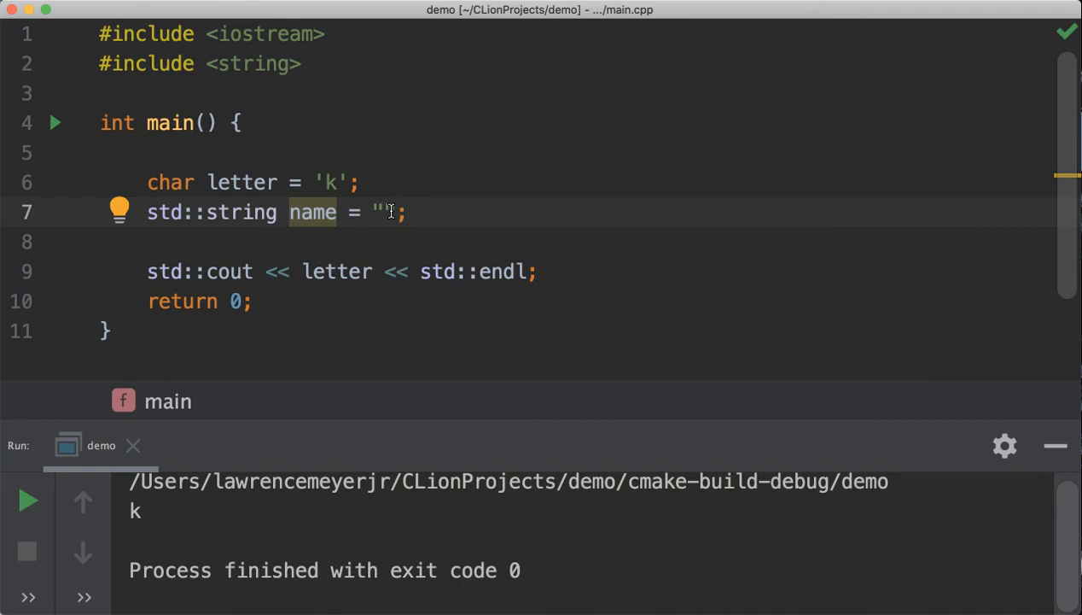
mouse_move(141, 224)
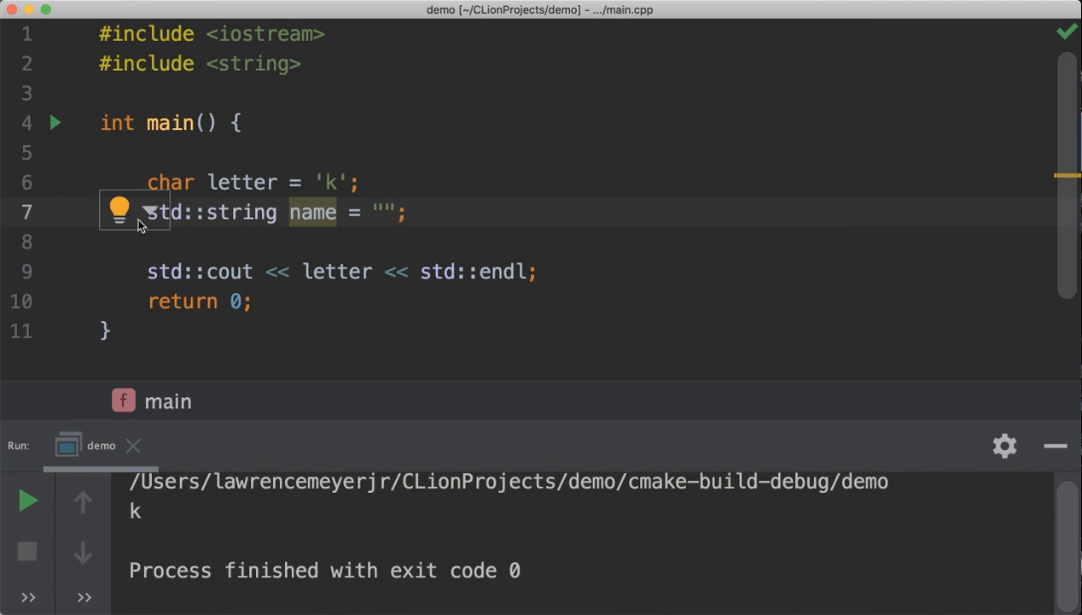
mouse_move(128, 211)
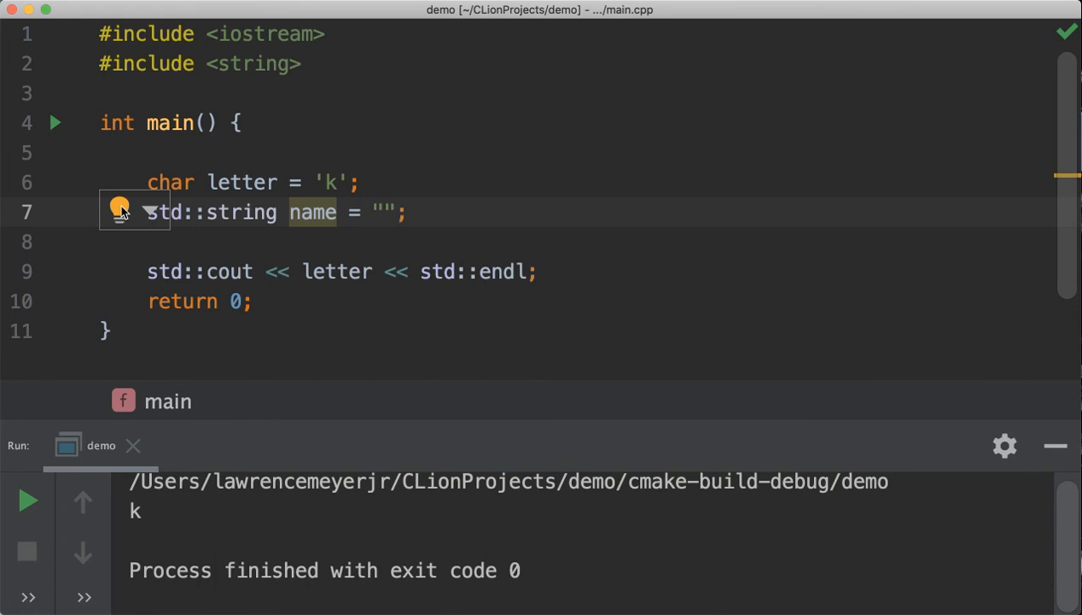
click(120, 211)
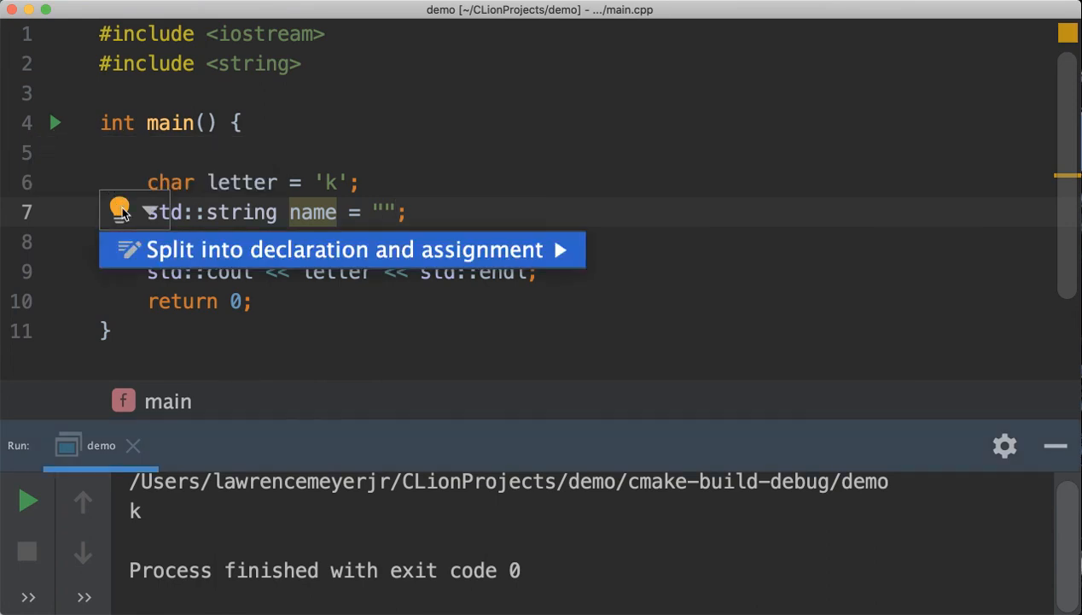
mouse_move(416, 250)
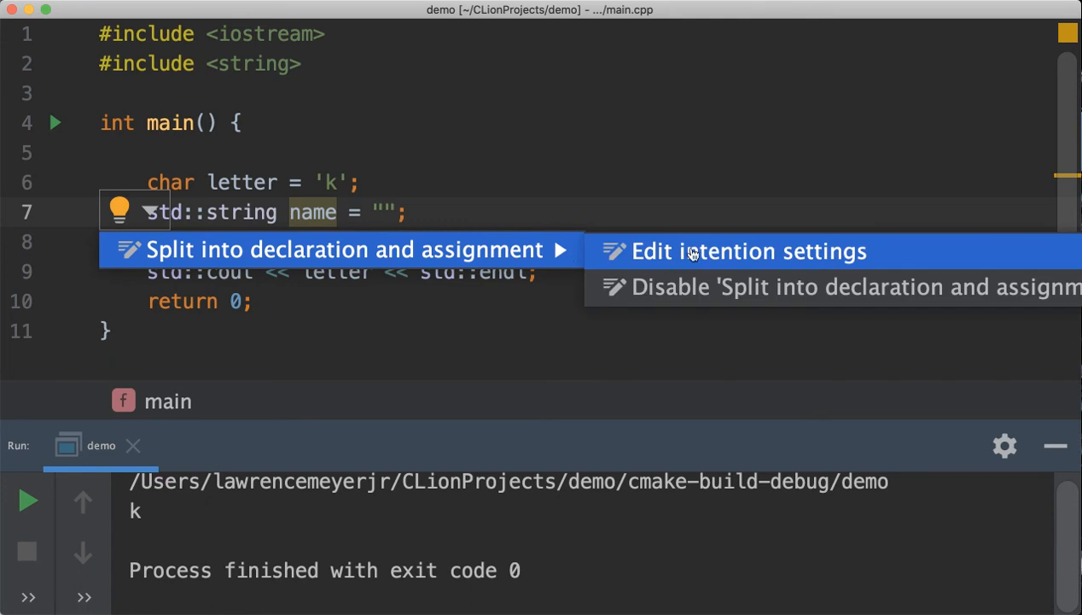
mouse_move(1061, 218)
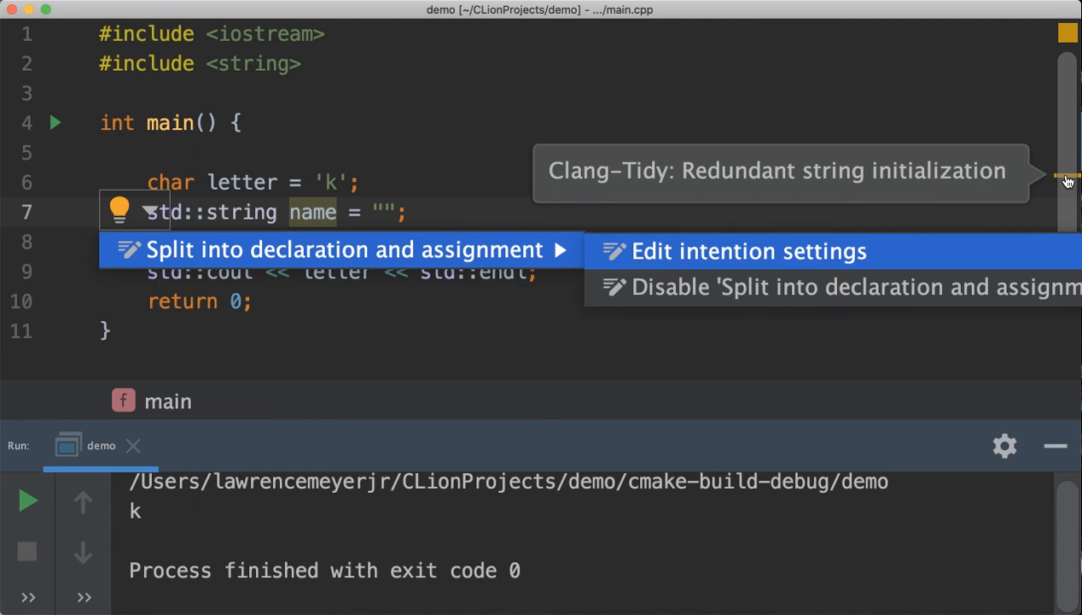
mouse_move(667, 98)
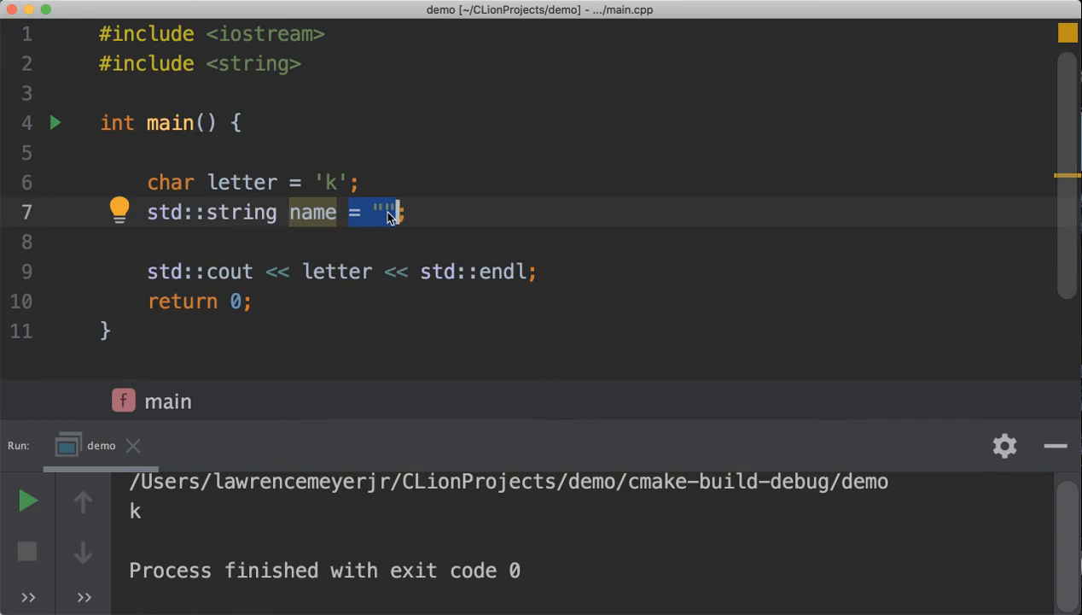
Remove name's empty initializer and assign name = "Bob"; on a separate line
key(Delete)
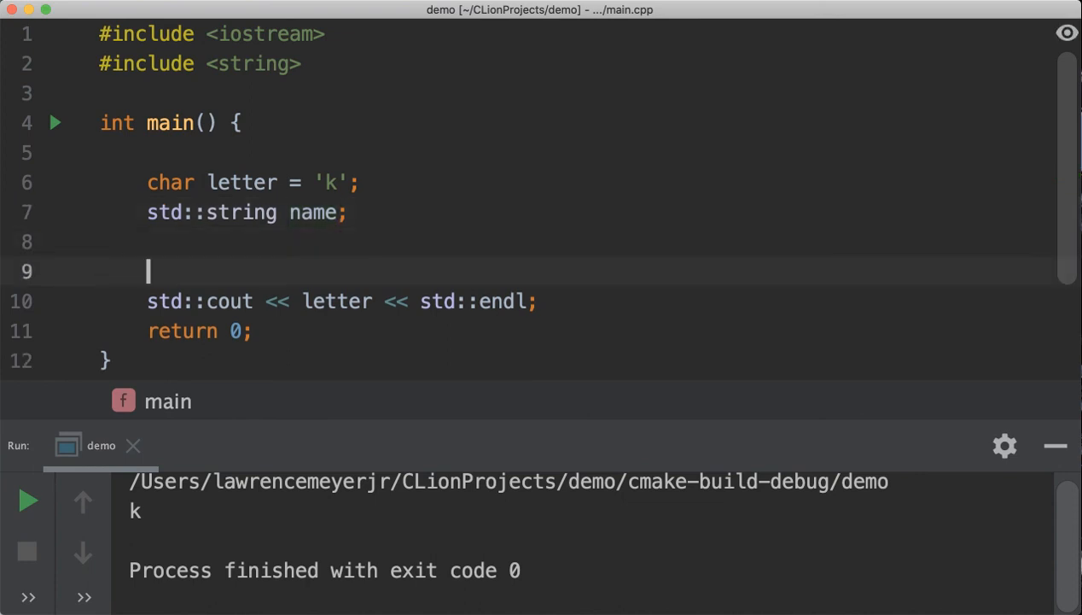
text(name)
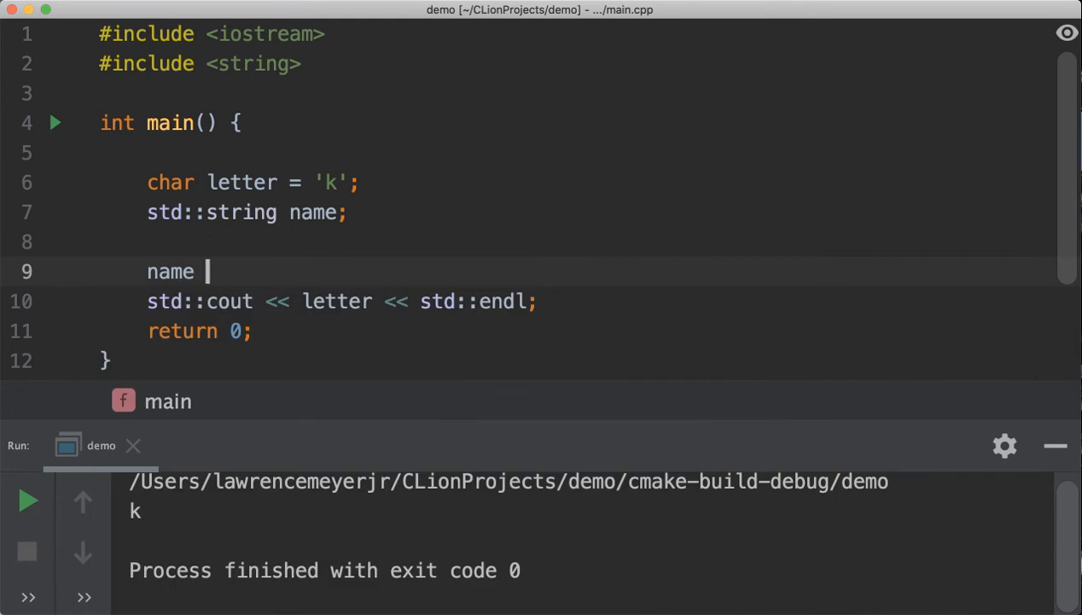
text(= "Bob")
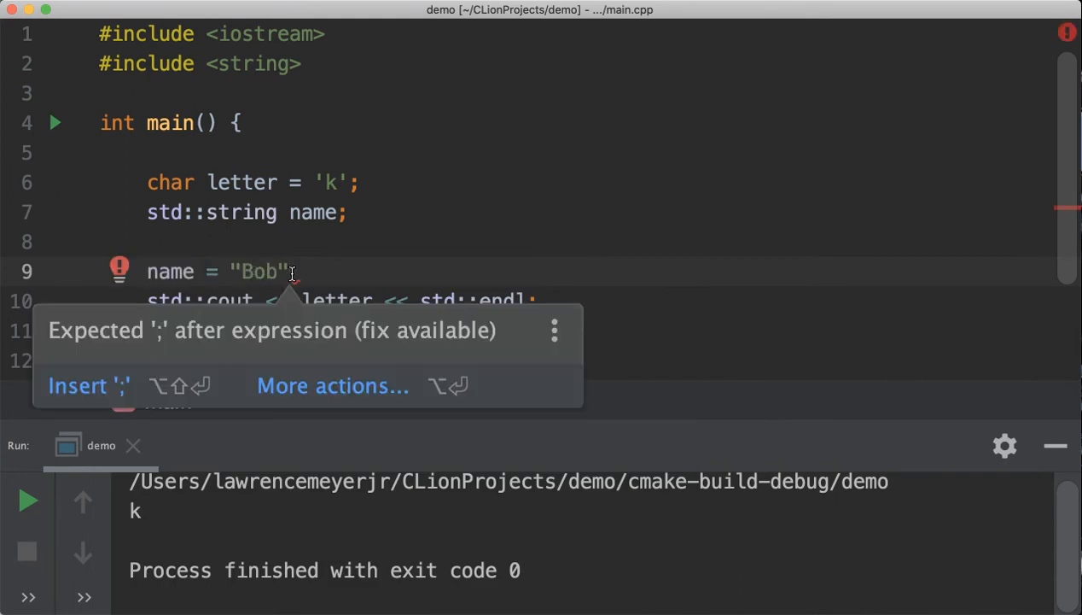
click(89, 385)
text(std::cout << letter << std::endl;)
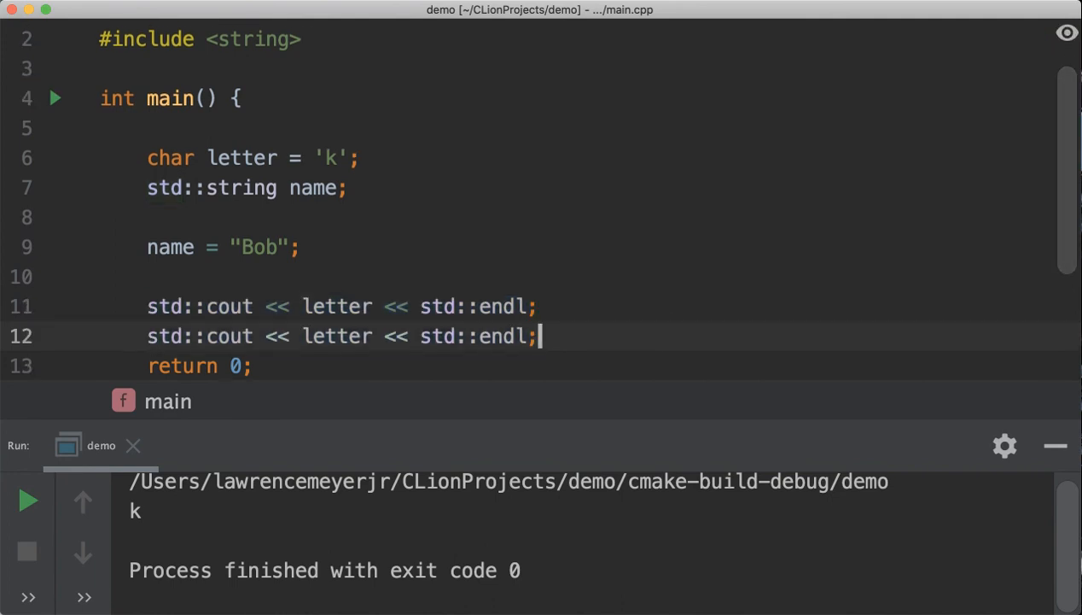
Make the second std::cout line print name instead of letter
double_click(336, 335)
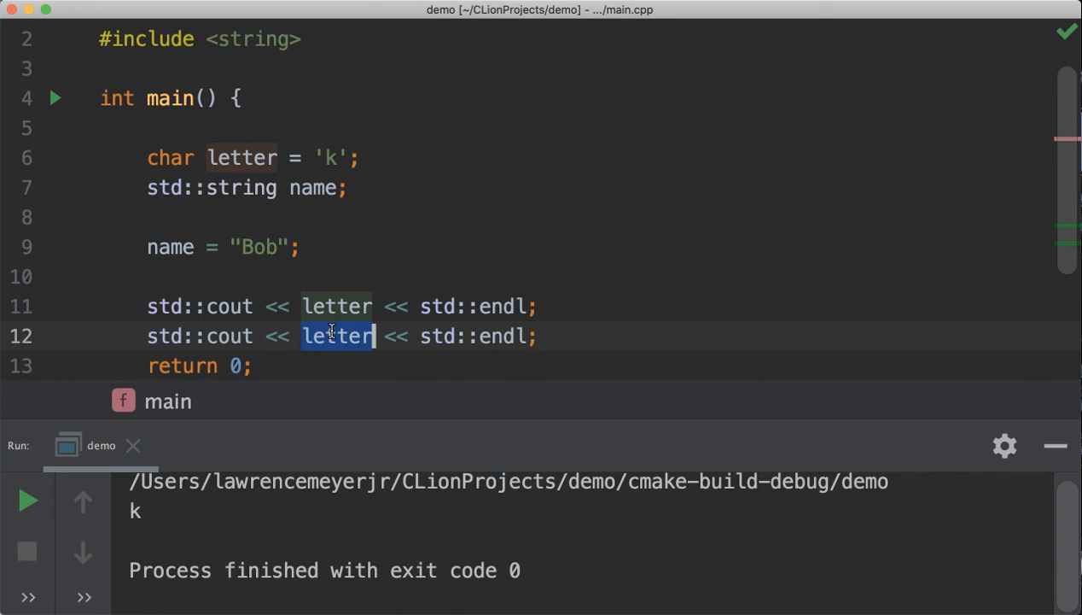
text(name)
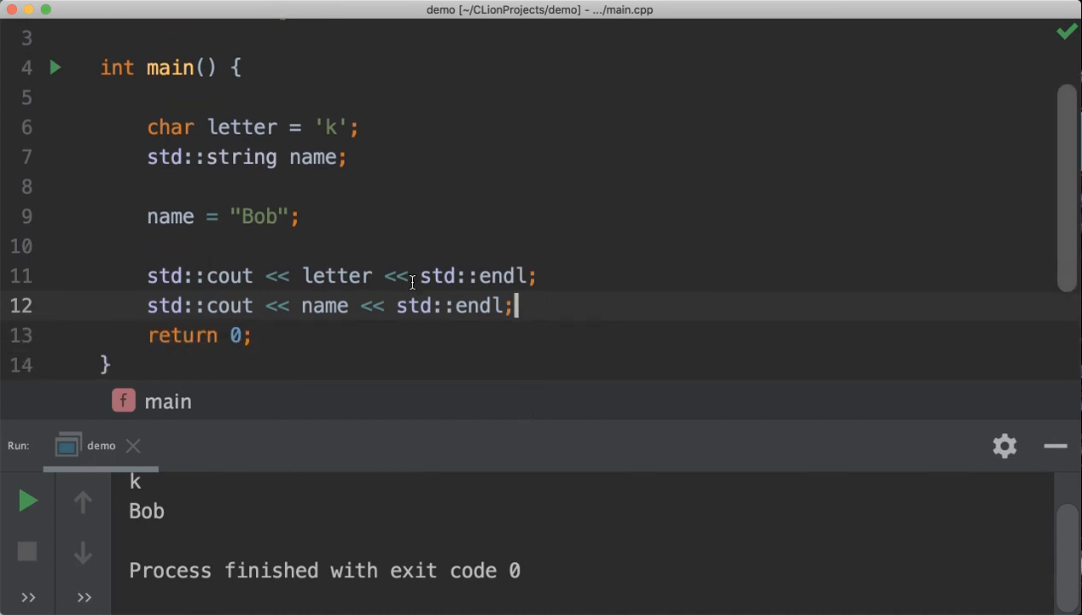
mouse_move(264, 220)
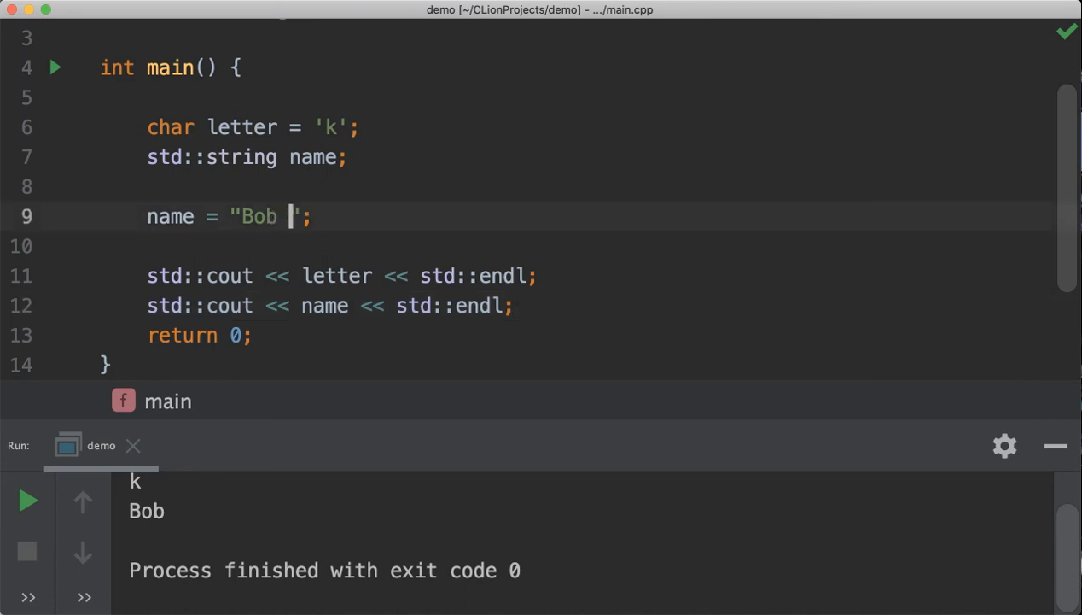
Extend the assigned string from "Bob" to "Bob Smythe"
text(smyth)
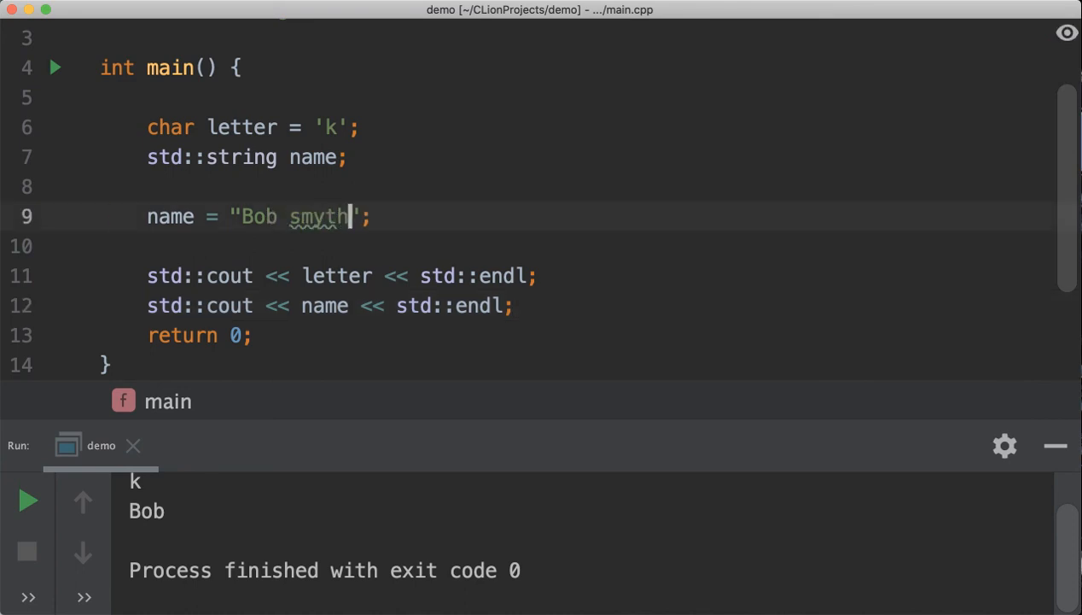
text(e)
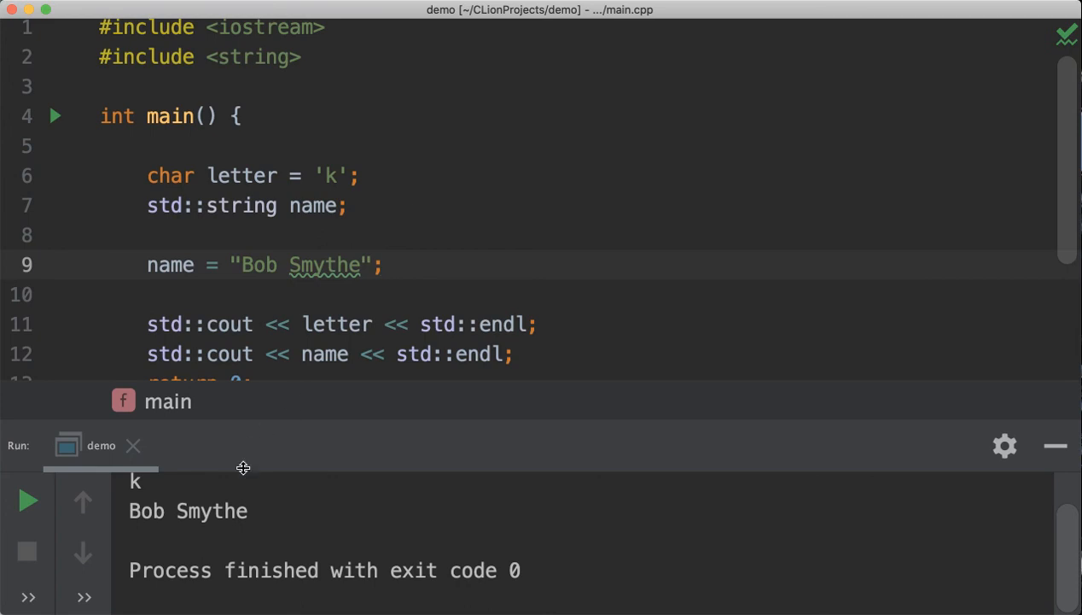
mouse_move(415, 305)
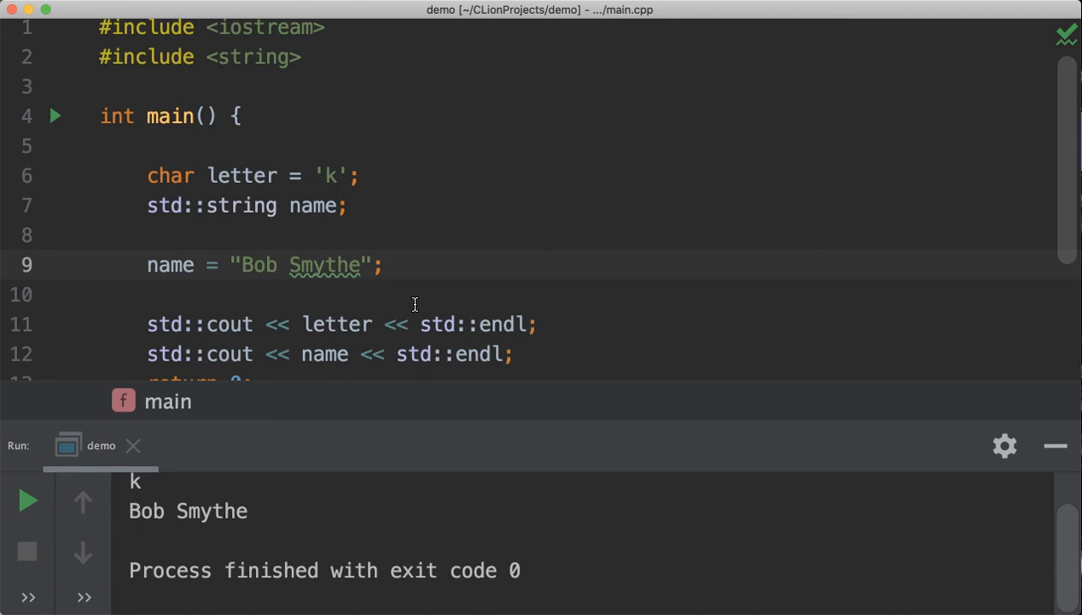
mouse_move(409, 271)
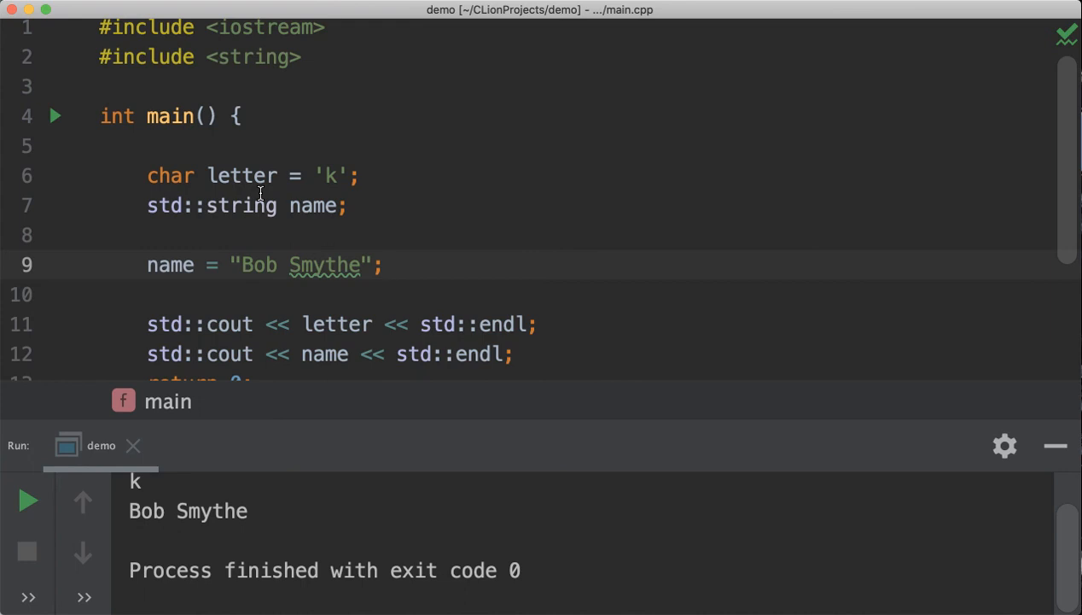
mouse_move(311, 175)
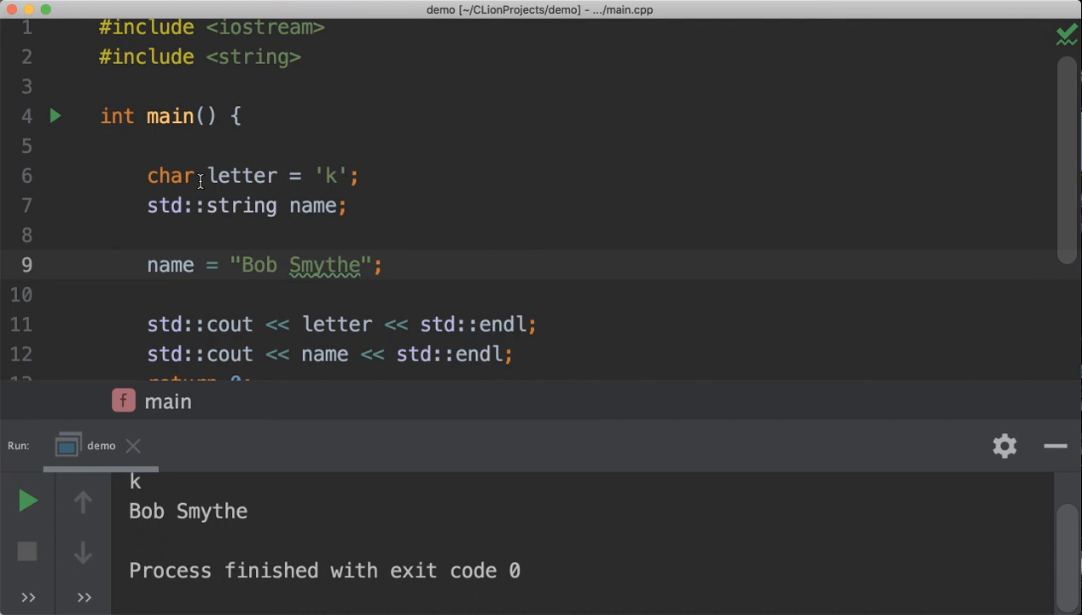
mouse_move(277, 175)
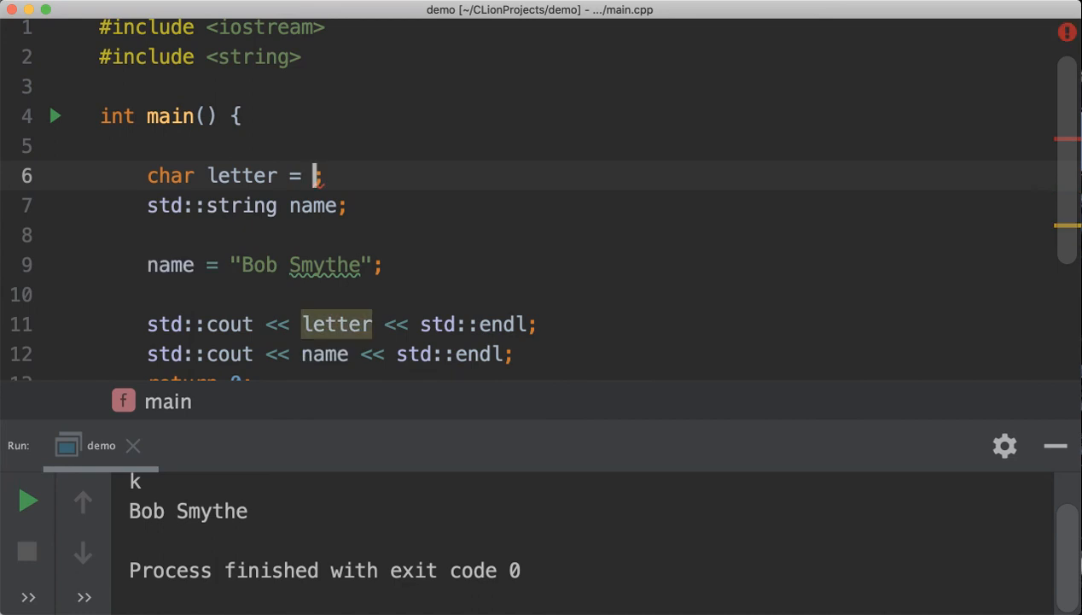
Set letter to 45 and run, then change its value to 210
text(45)
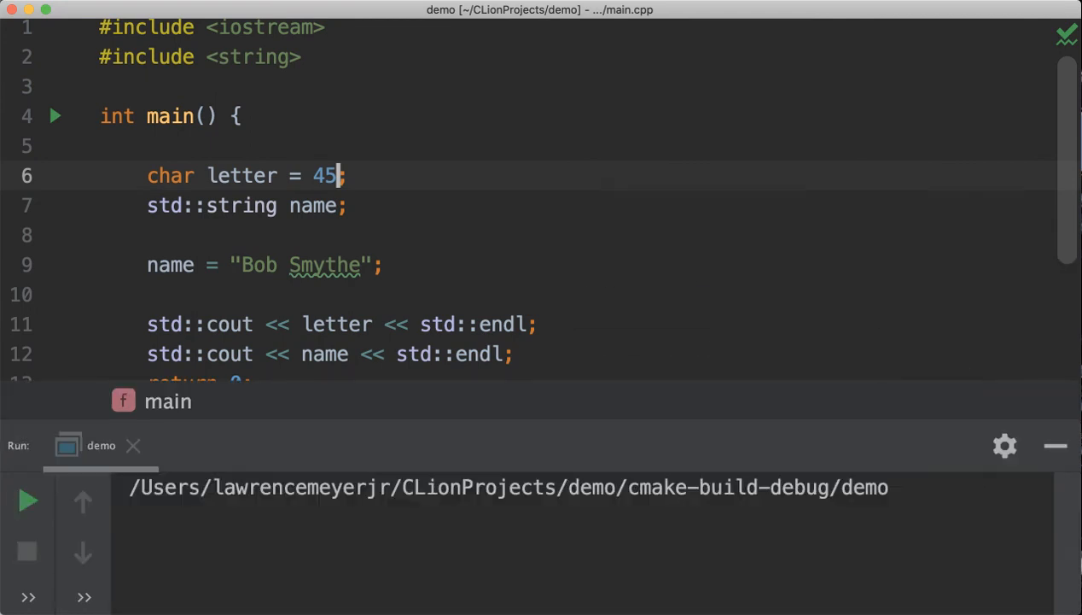
click(27, 500)
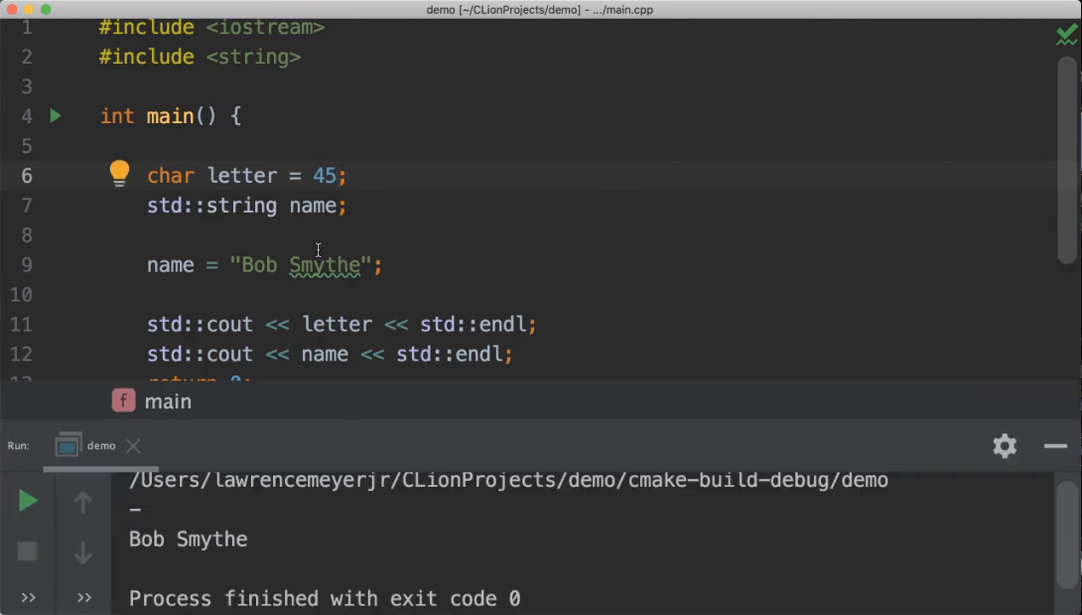
mouse_move(145, 507)
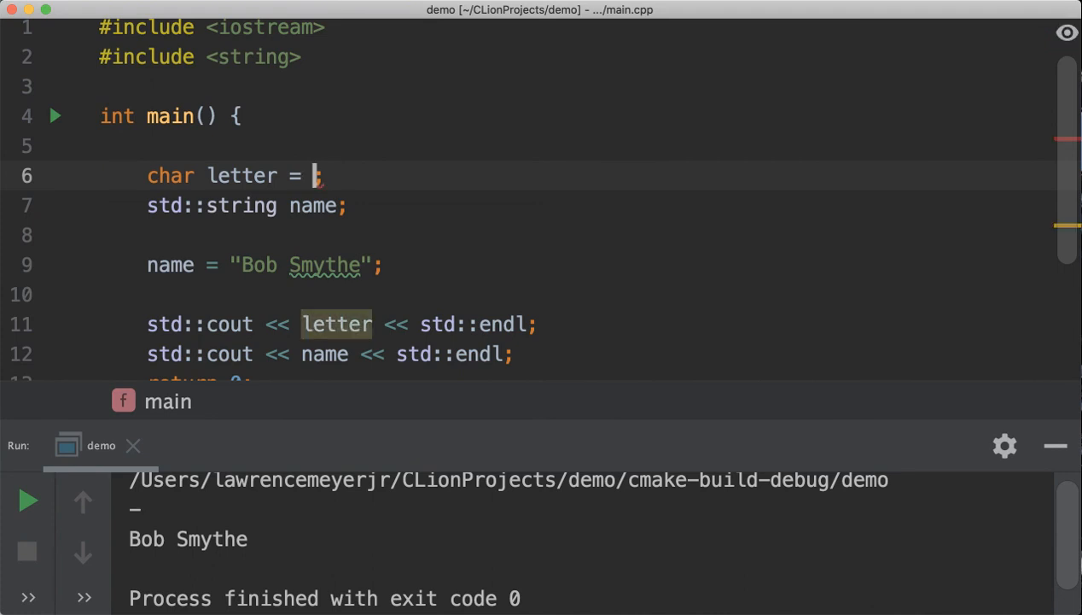
text(210)
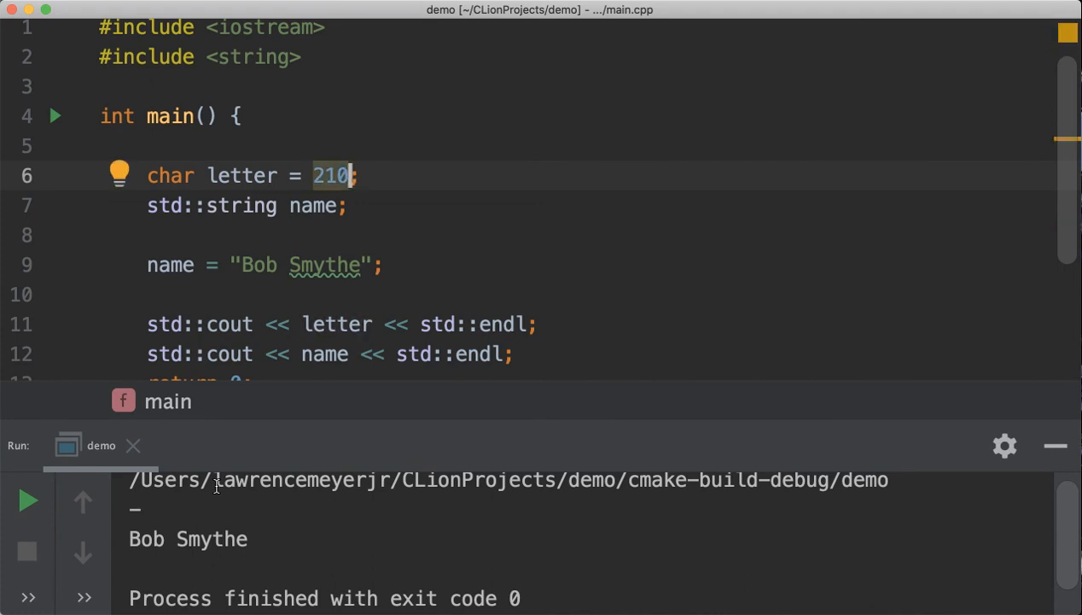
mouse_move(331, 175)
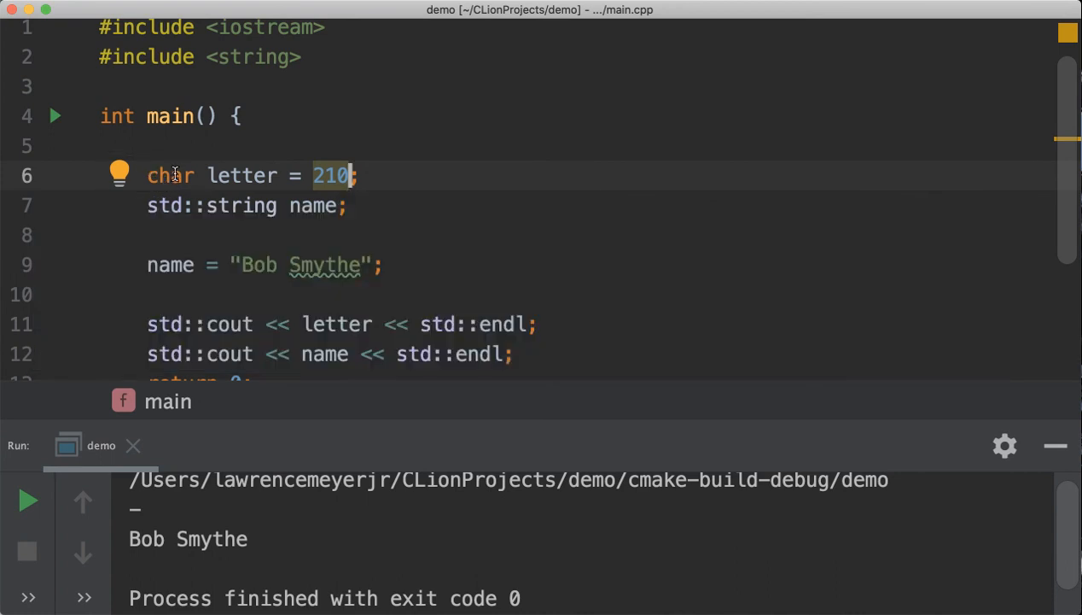
mouse_move(304, 248)
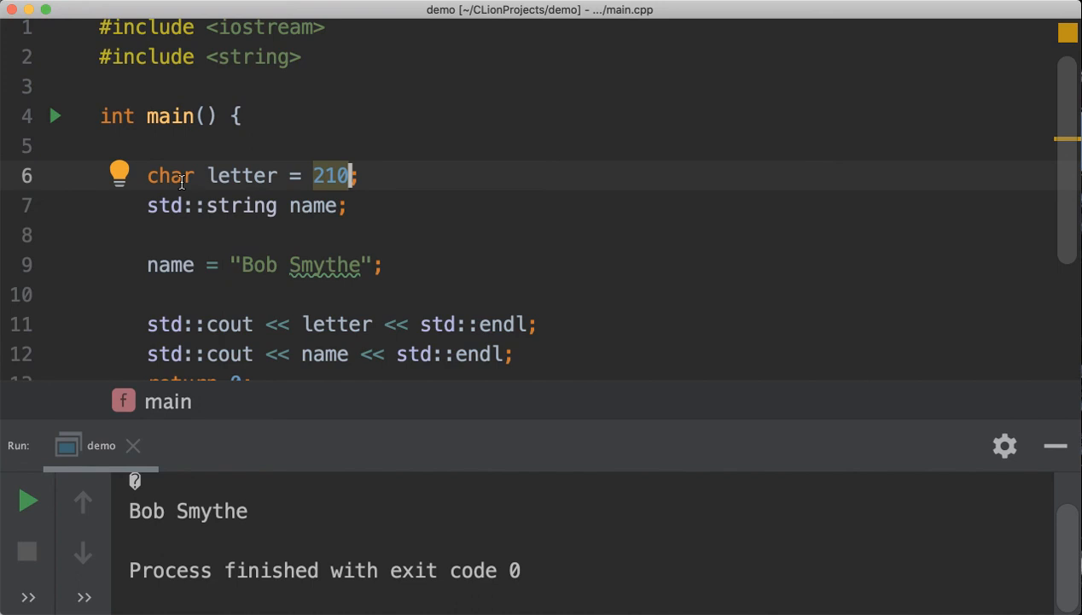
Replace 210 in line 6 with the character 'k' so letter is 'k' again
click(312, 176)
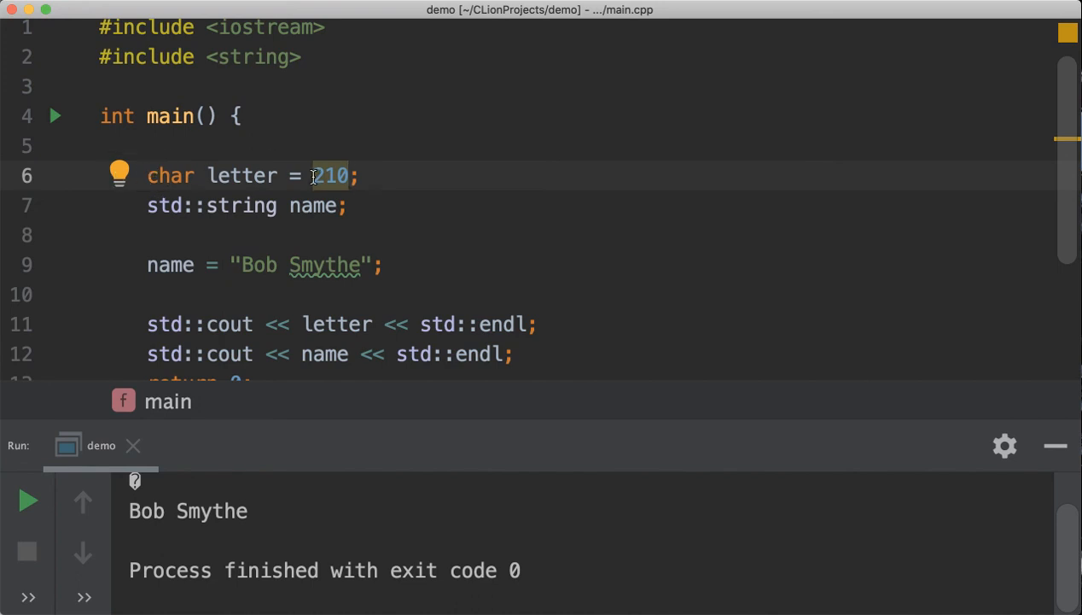
mouse_move(331, 176)
text('k')
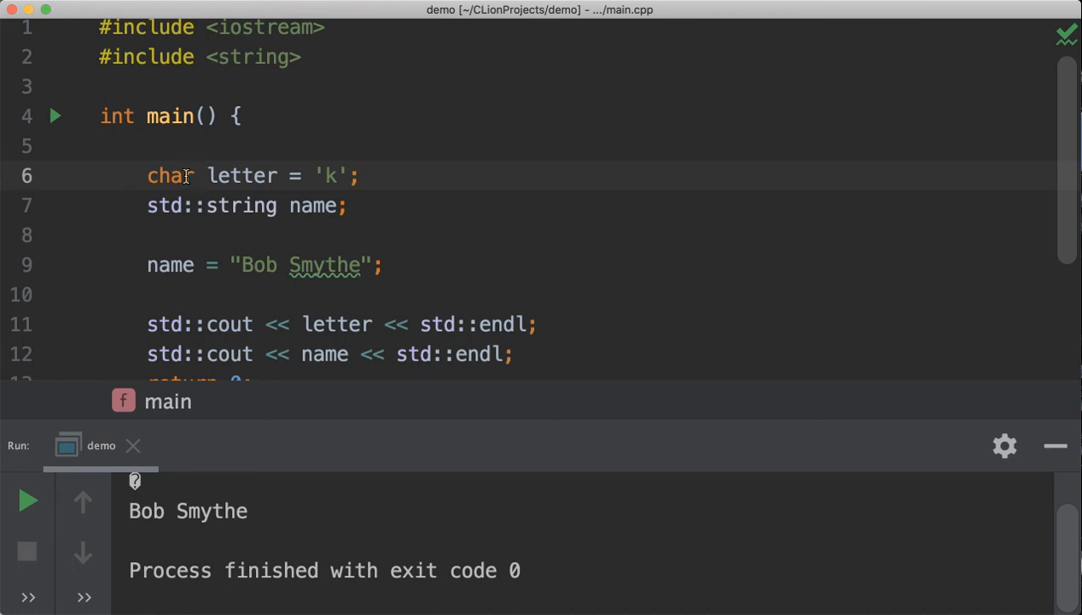
mouse_move(246, 211)
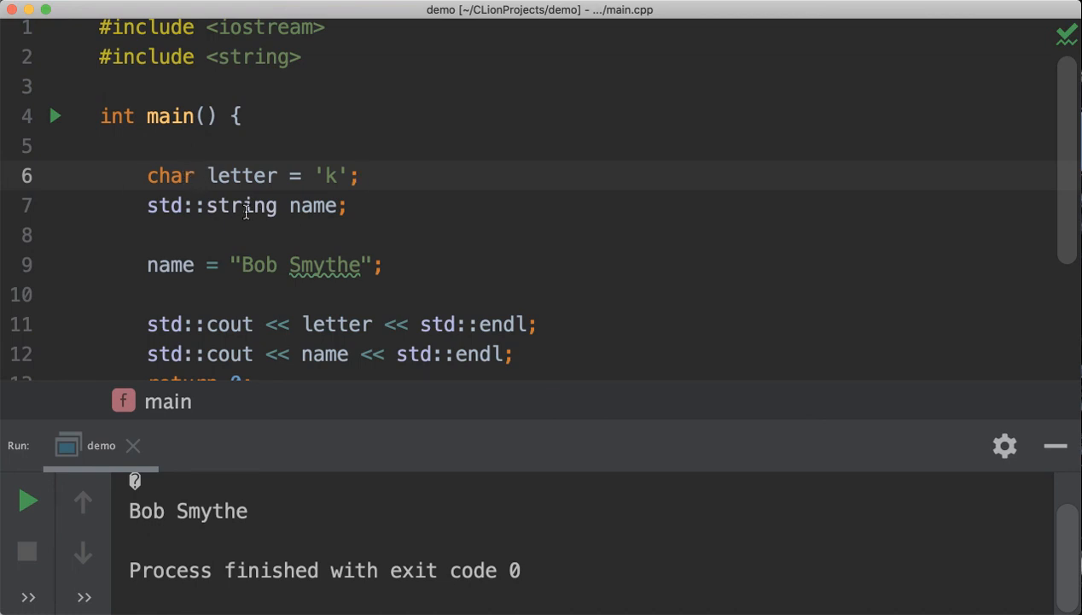
mouse_move(315, 228)
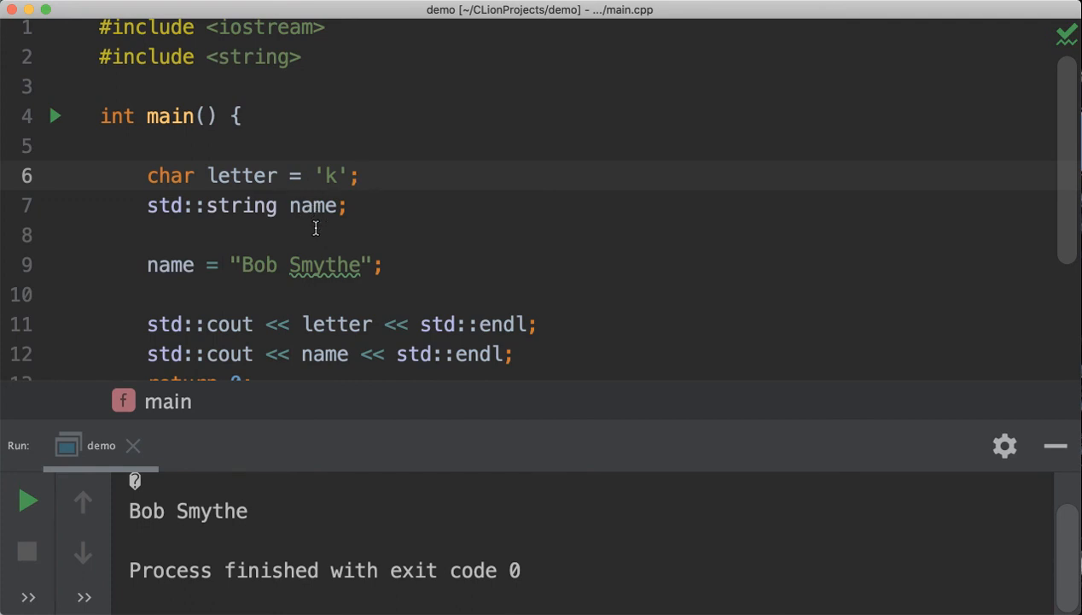
mouse_move(317, 287)
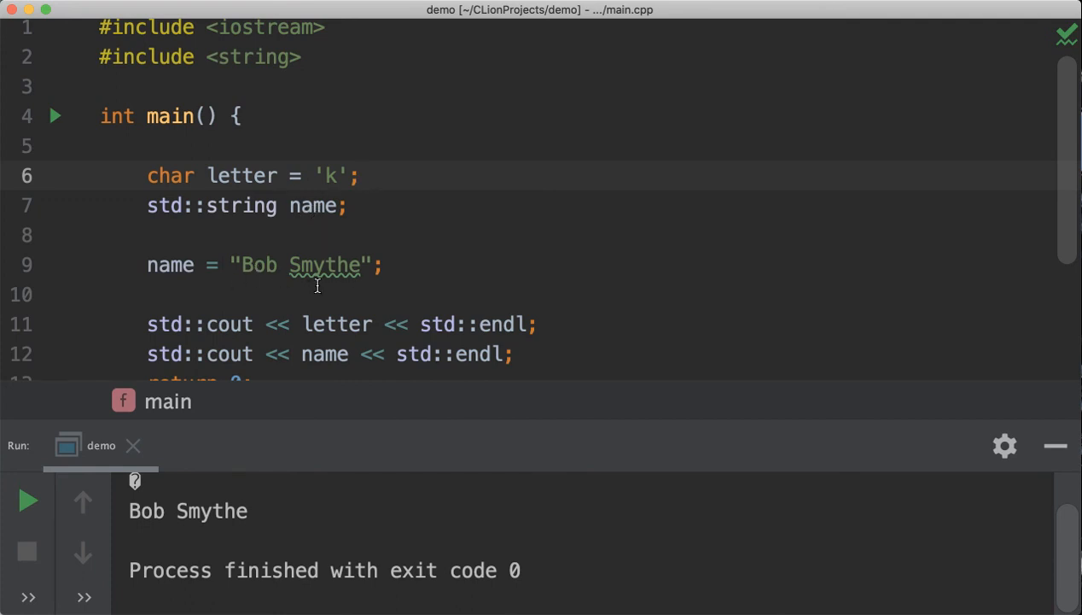
scroll(down, 3)
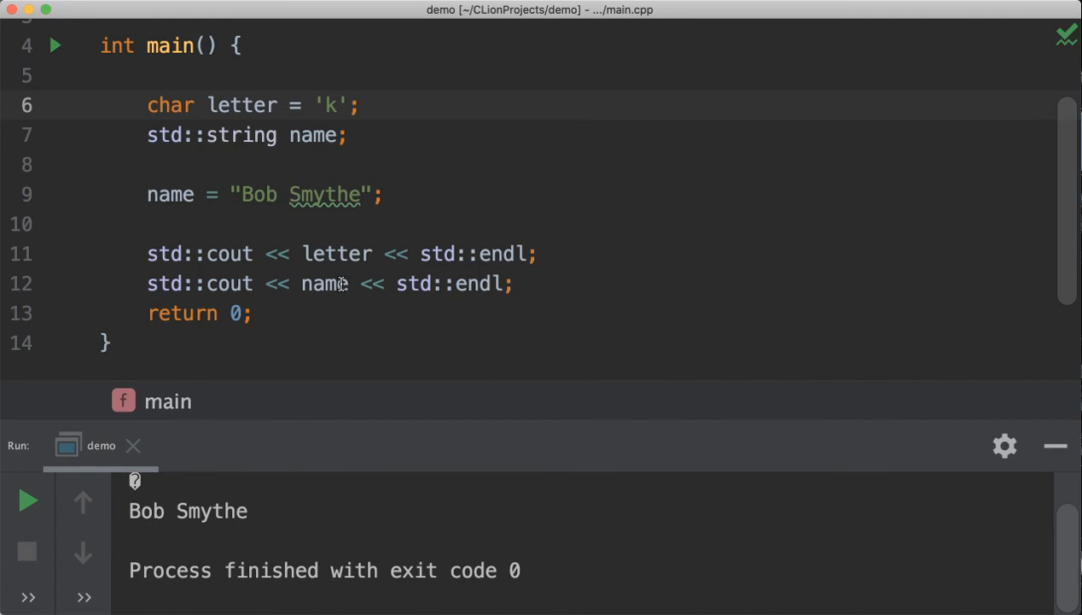